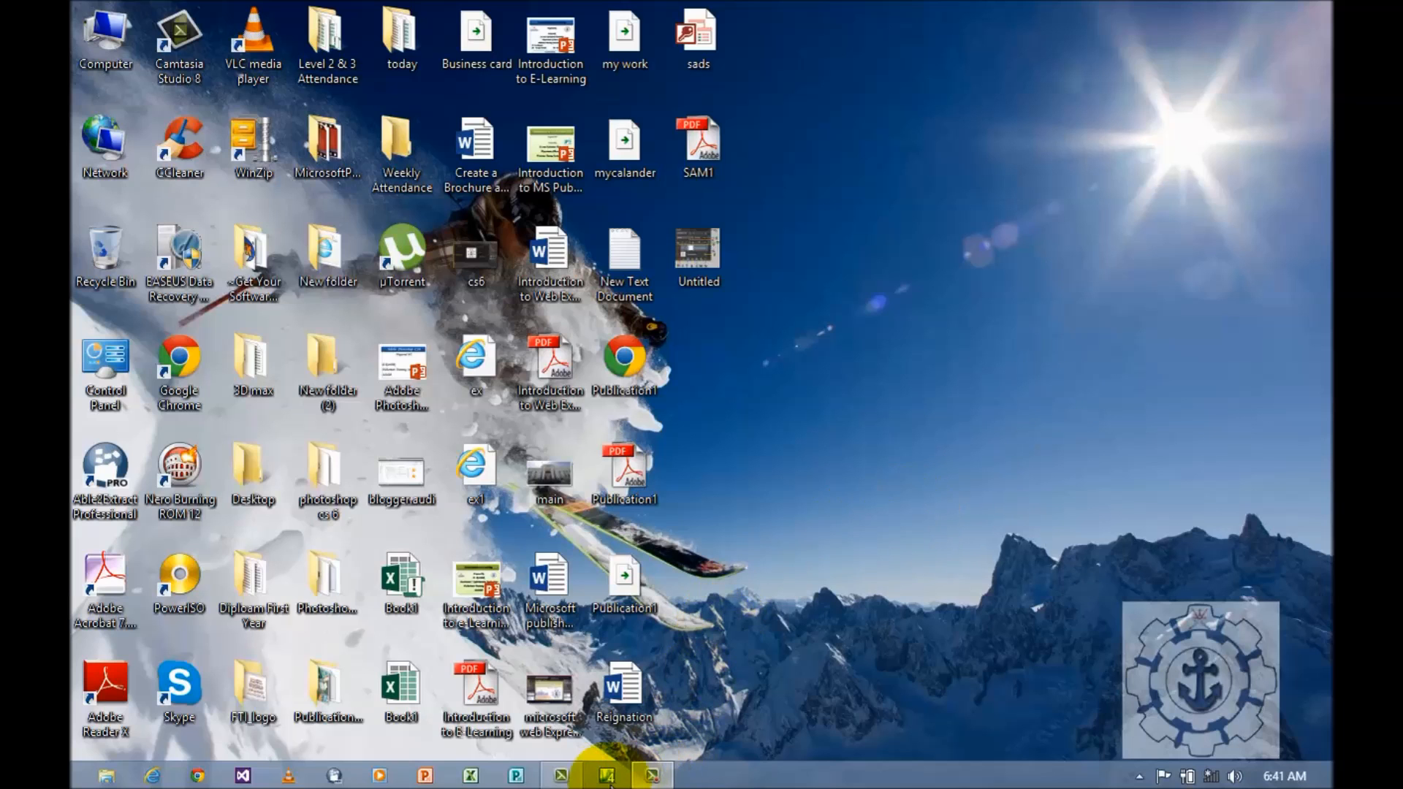
- Bring the Expression Web 4 window to the front from the taskbar
{"action": "left_click", "coordinate": [606, 772]}
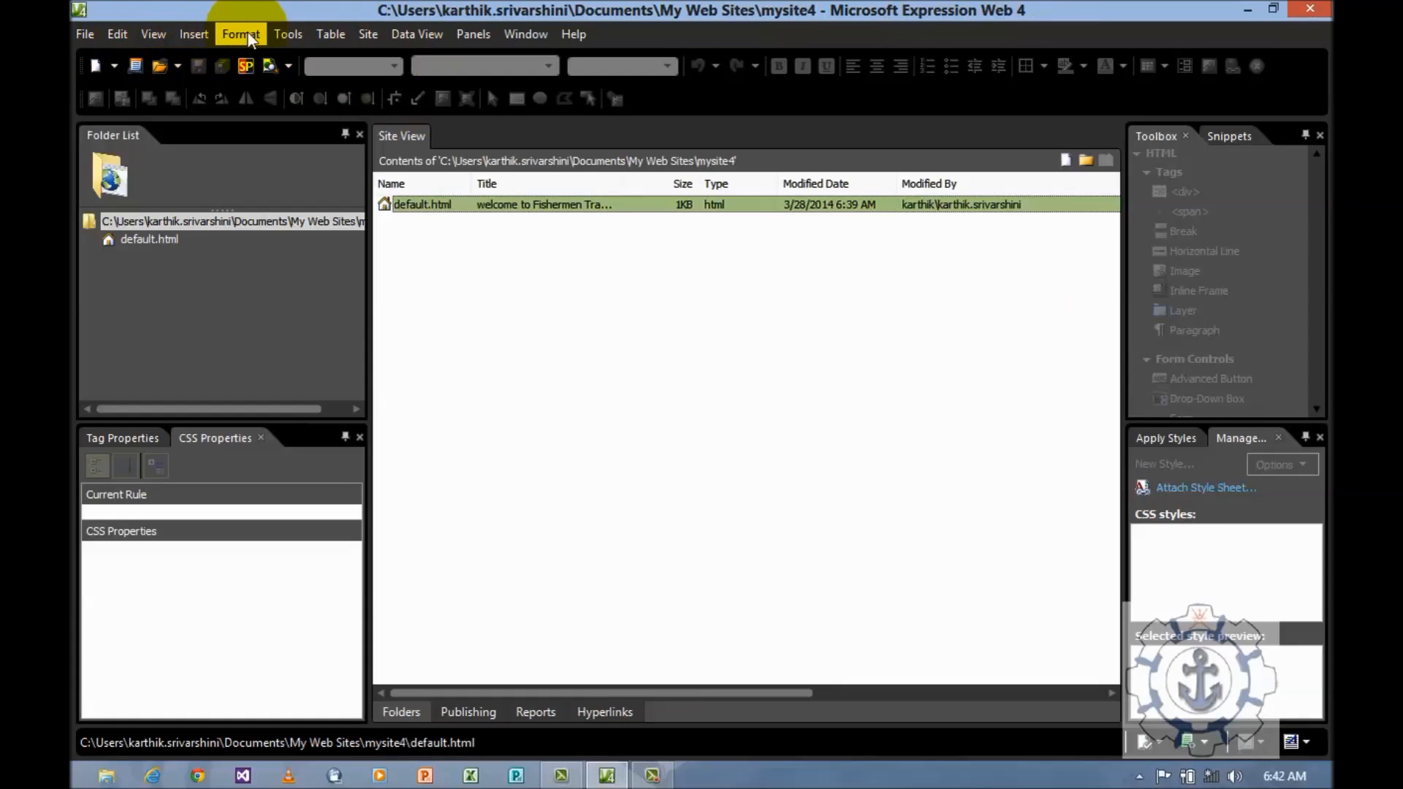
{"action": "mouse_move", "coordinate": [369, 34]}
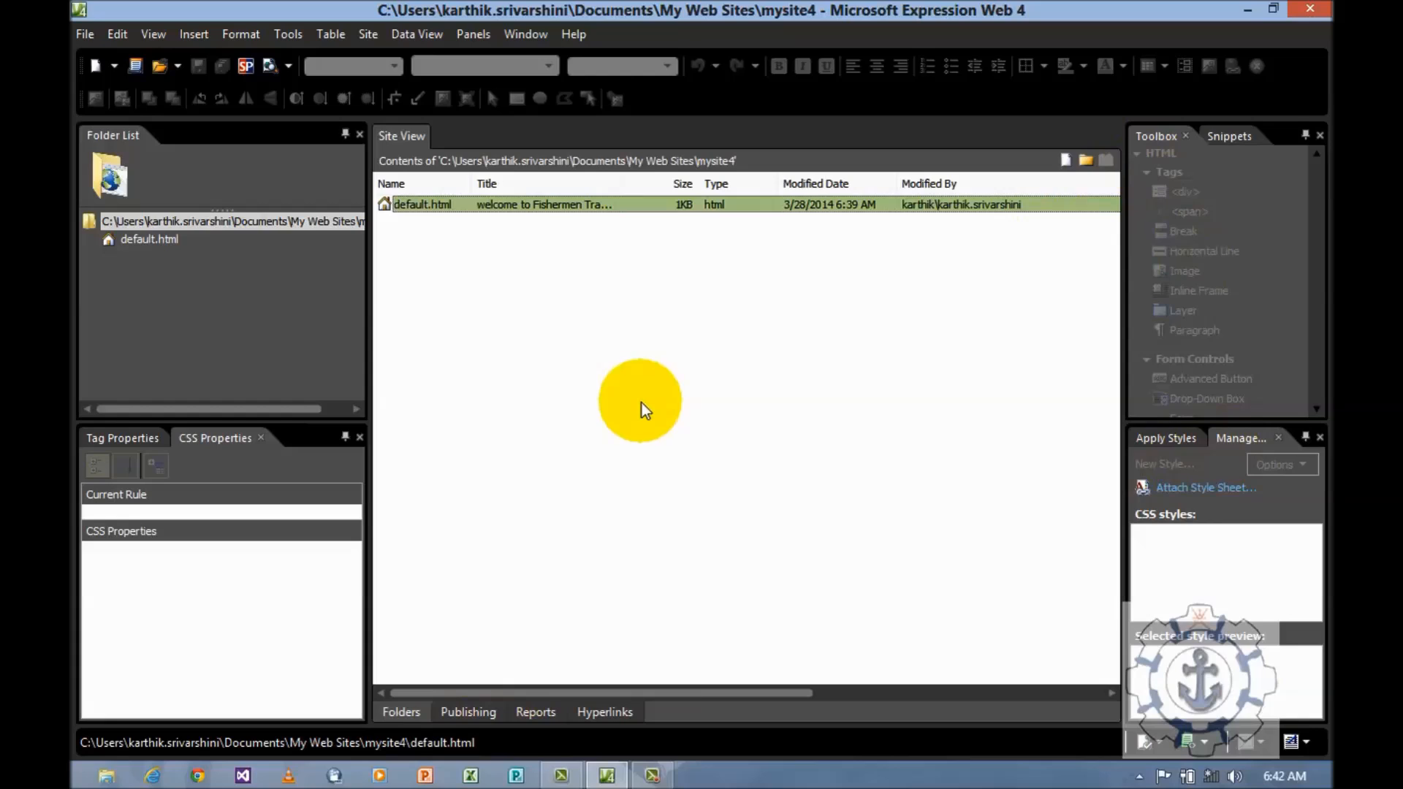
{"action": "mouse_move", "coordinate": [636, 412]}
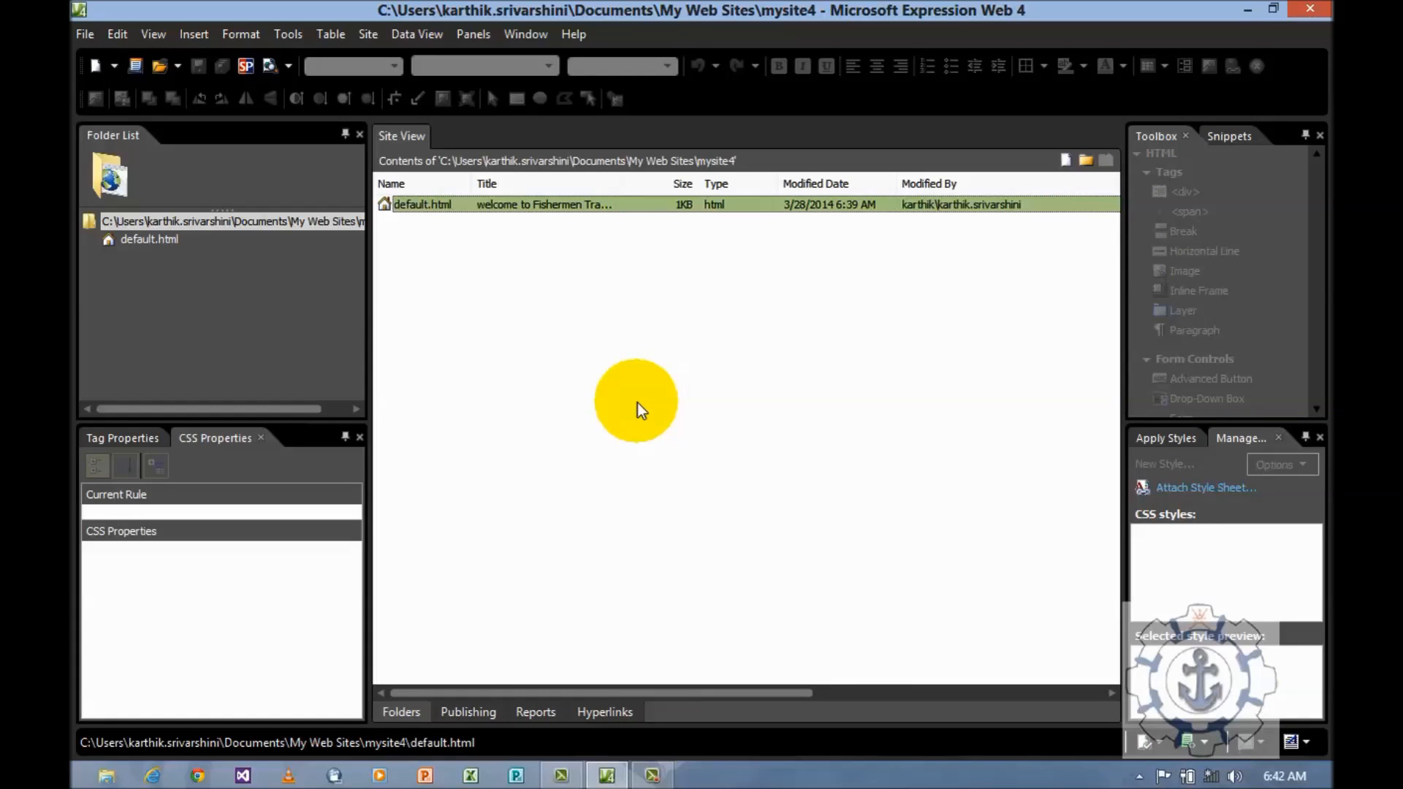
{"action": "mouse_move", "coordinate": [367, 34]}
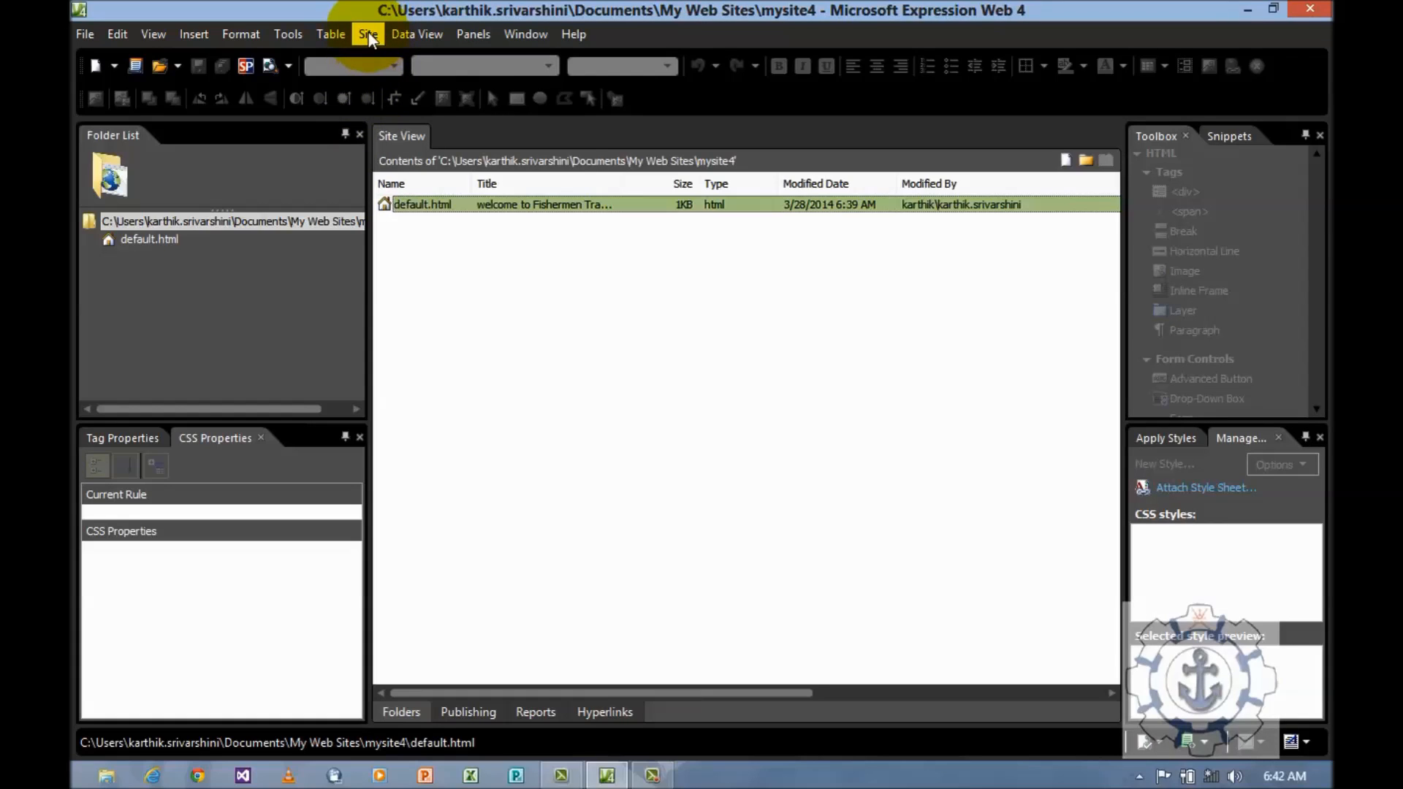
- Open Site > New Site and read the Empty Site and Import Site Wizard descriptions
{"action": "left_click", "coordinate": [369, 34]}
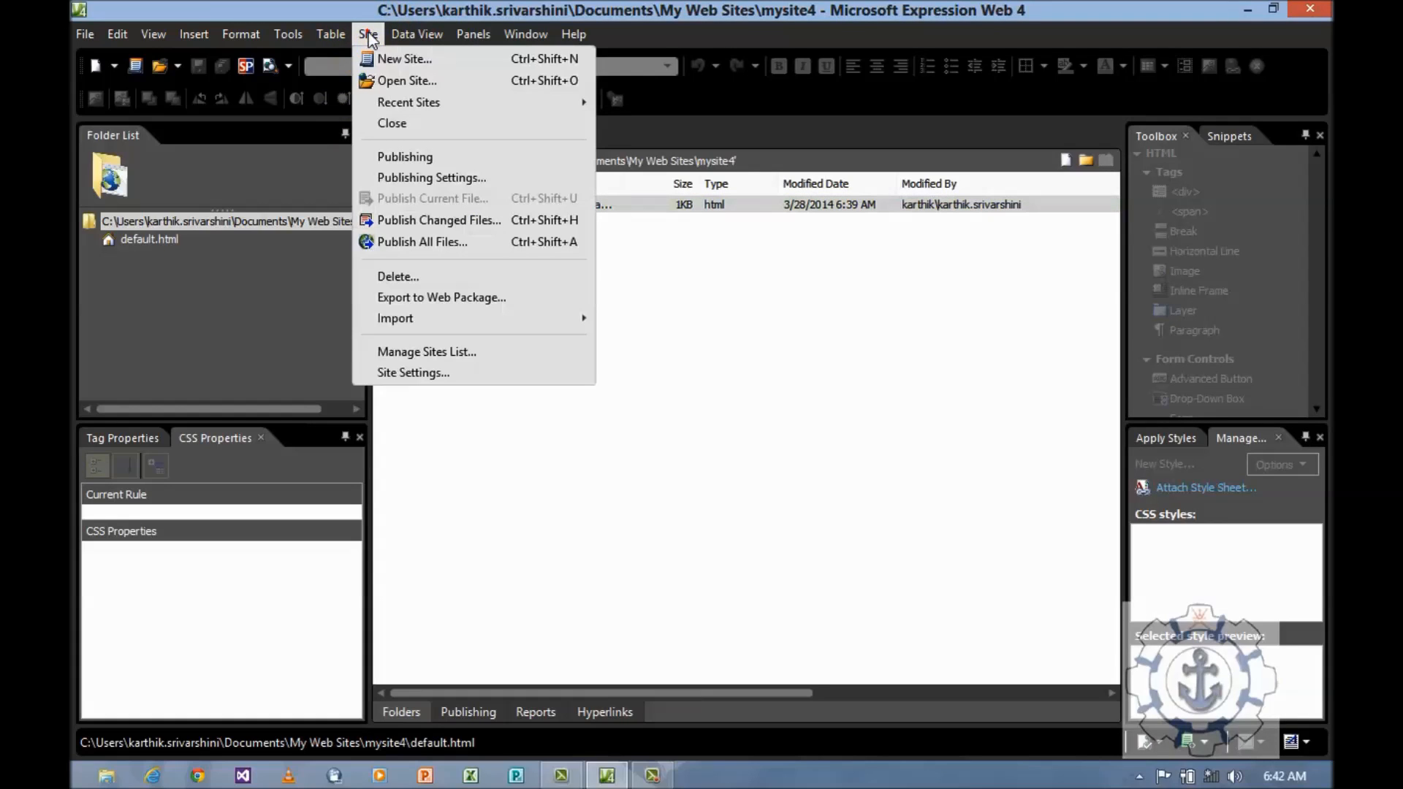
{"action": "mouse_move", "coordinate": [433, 66]}
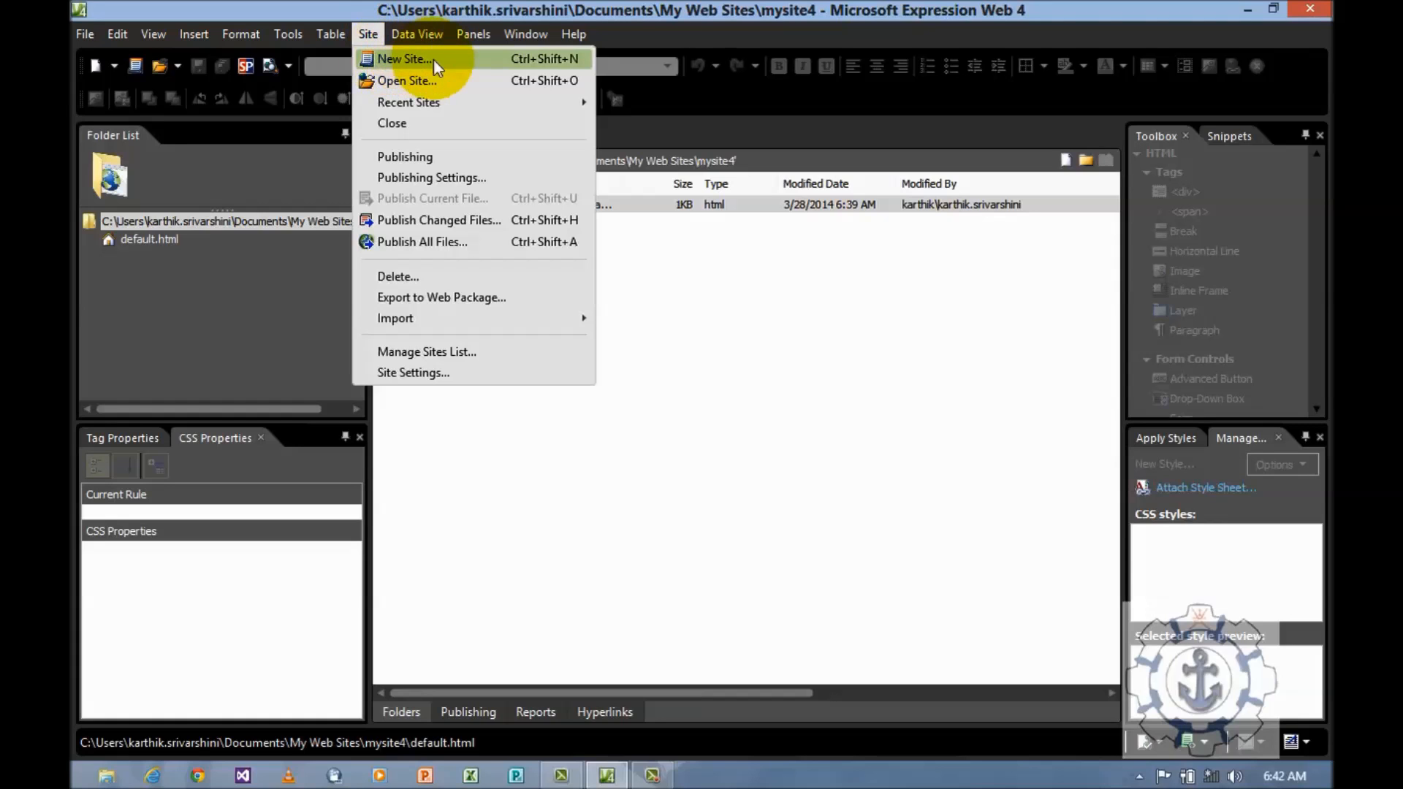
{"action": "mouse_move", "coordinate": [415, 79]}
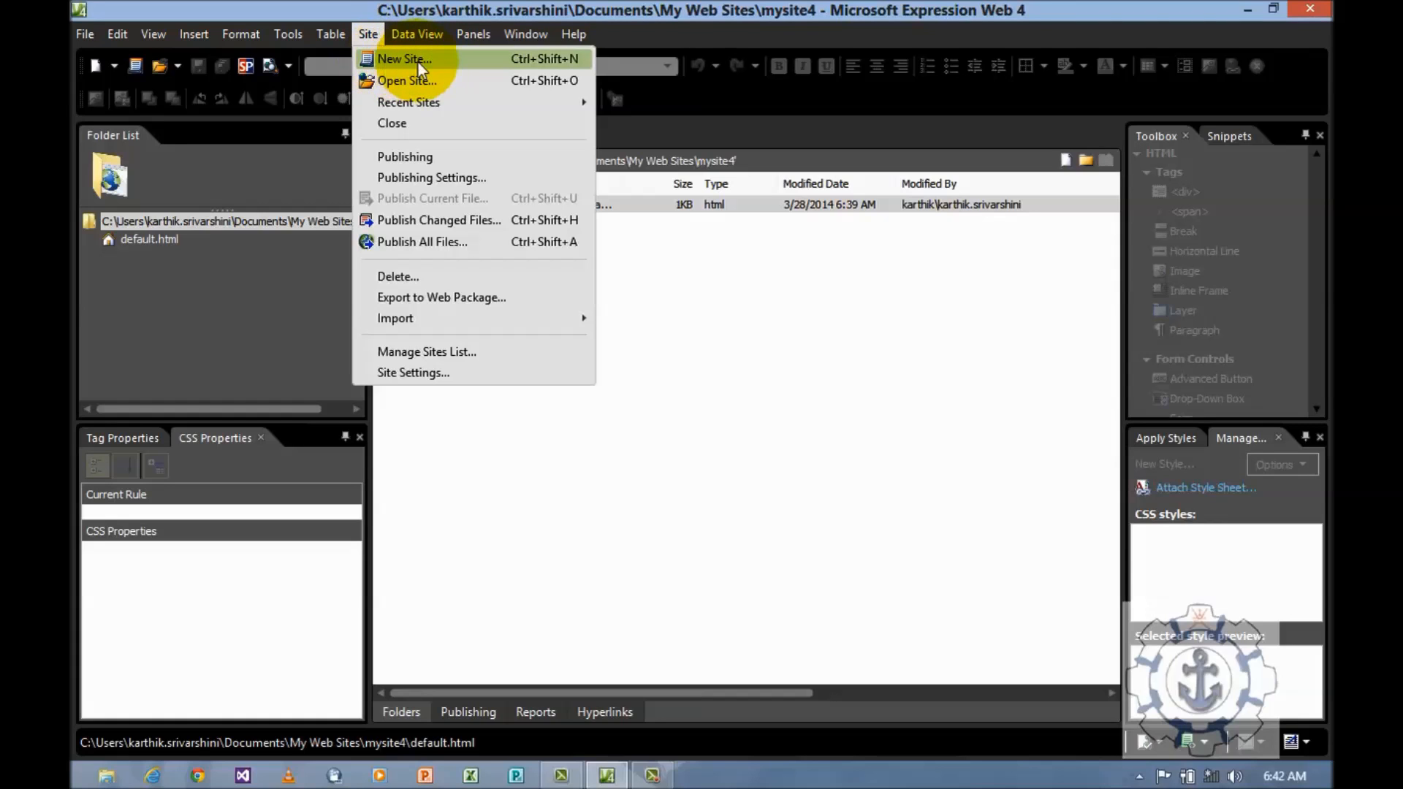
{"action": "left_click", "coordinate": [400, 60]}
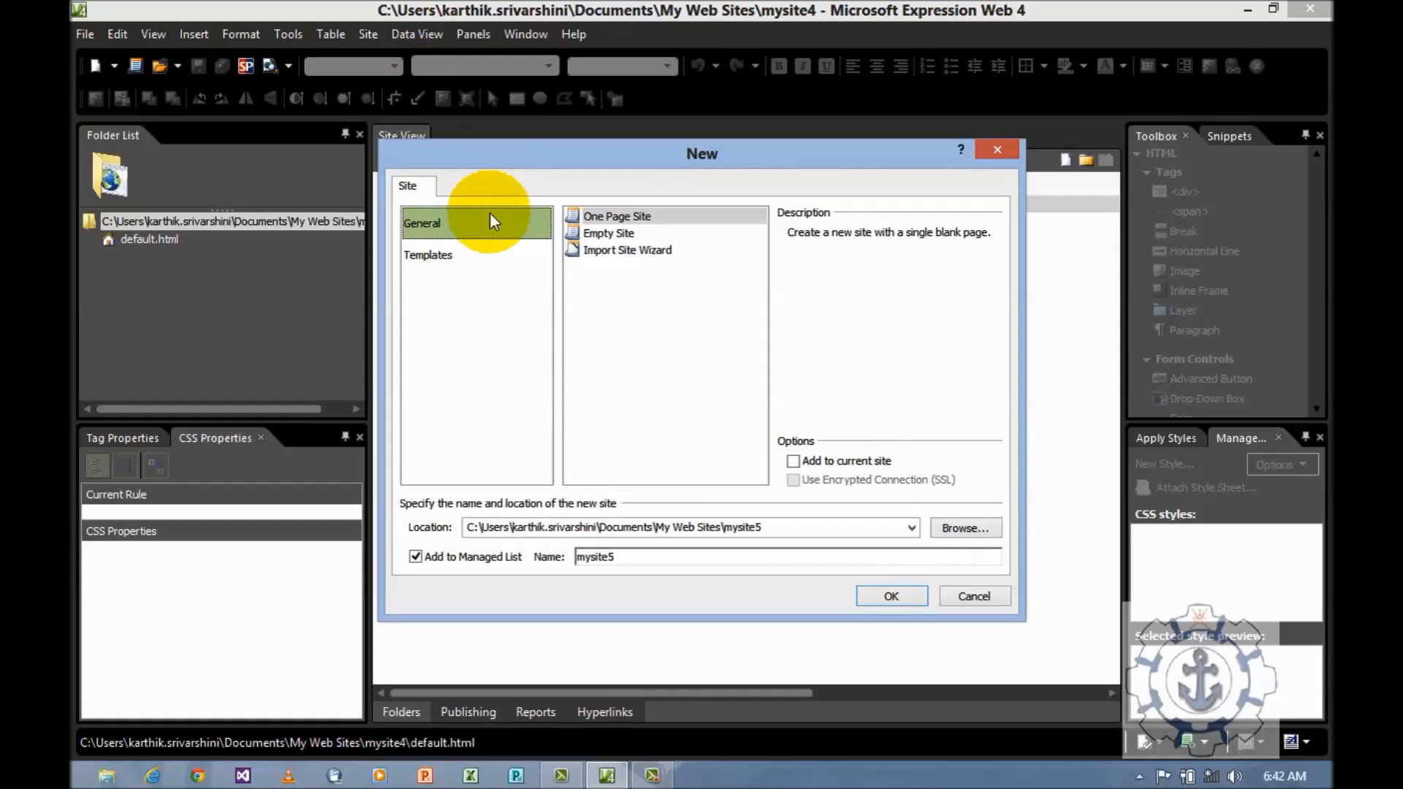
{"action": "mouse_move", "coordinate": [504, 230]}
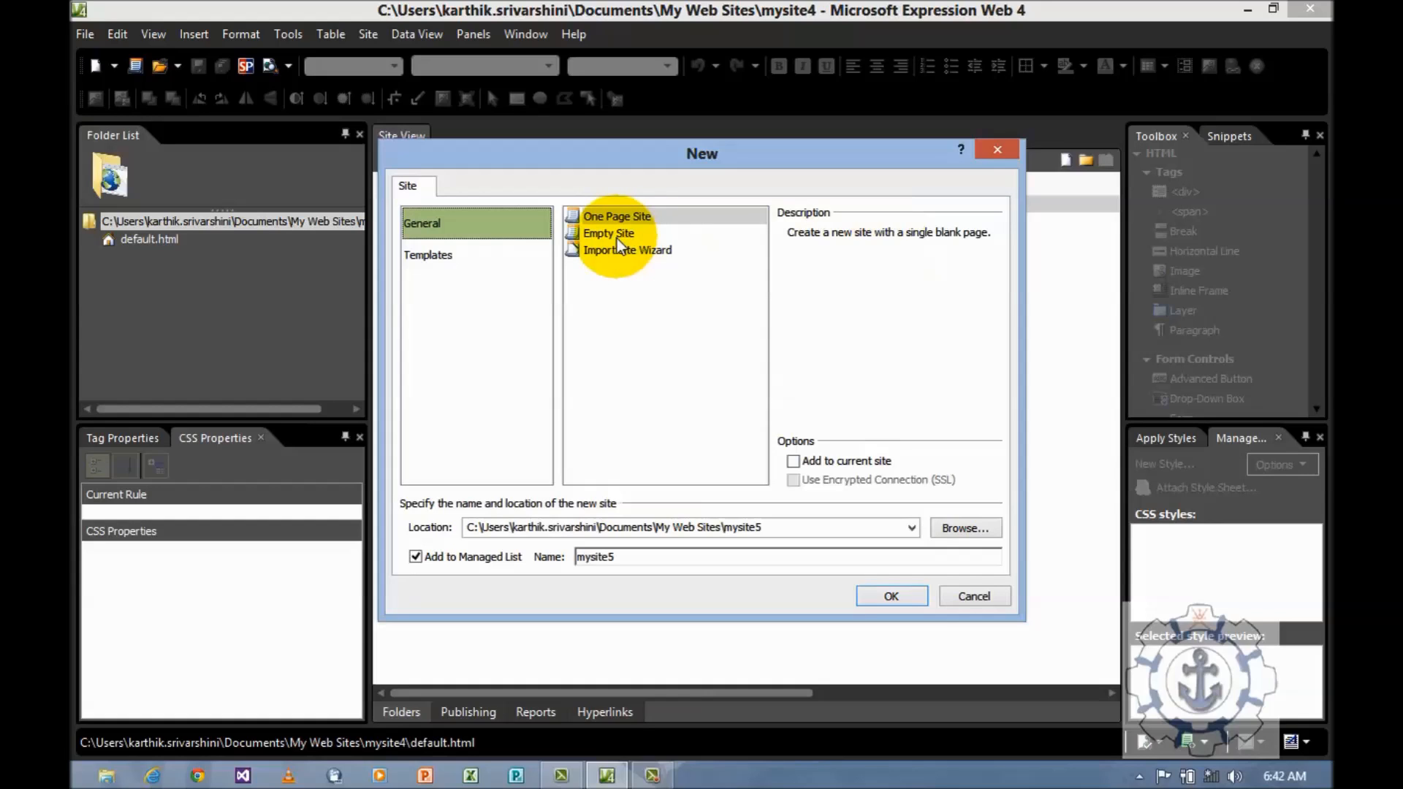
{"action": "left_click", "coordinate": [608, 233]}
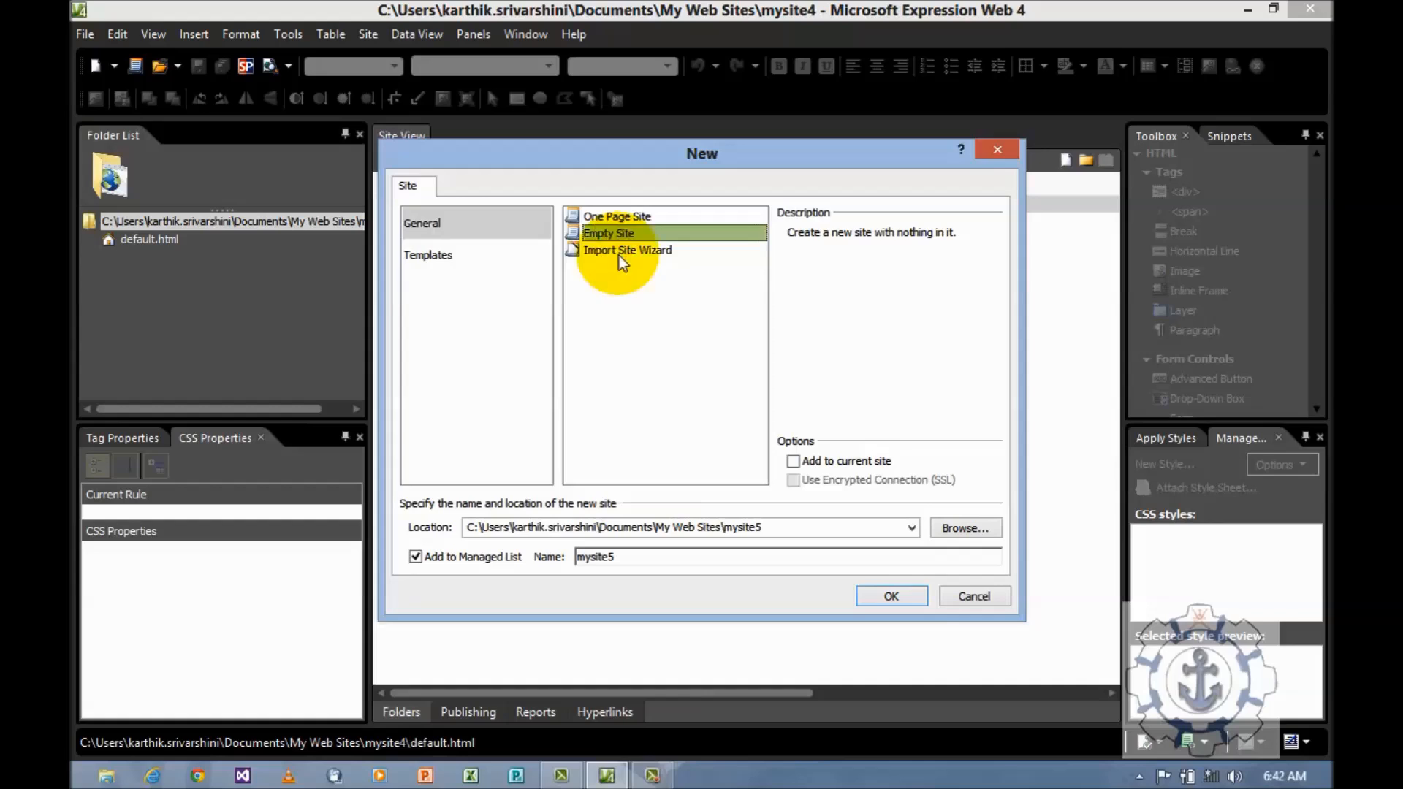
{"action": "left_click", "coordinate": [627, 250]}
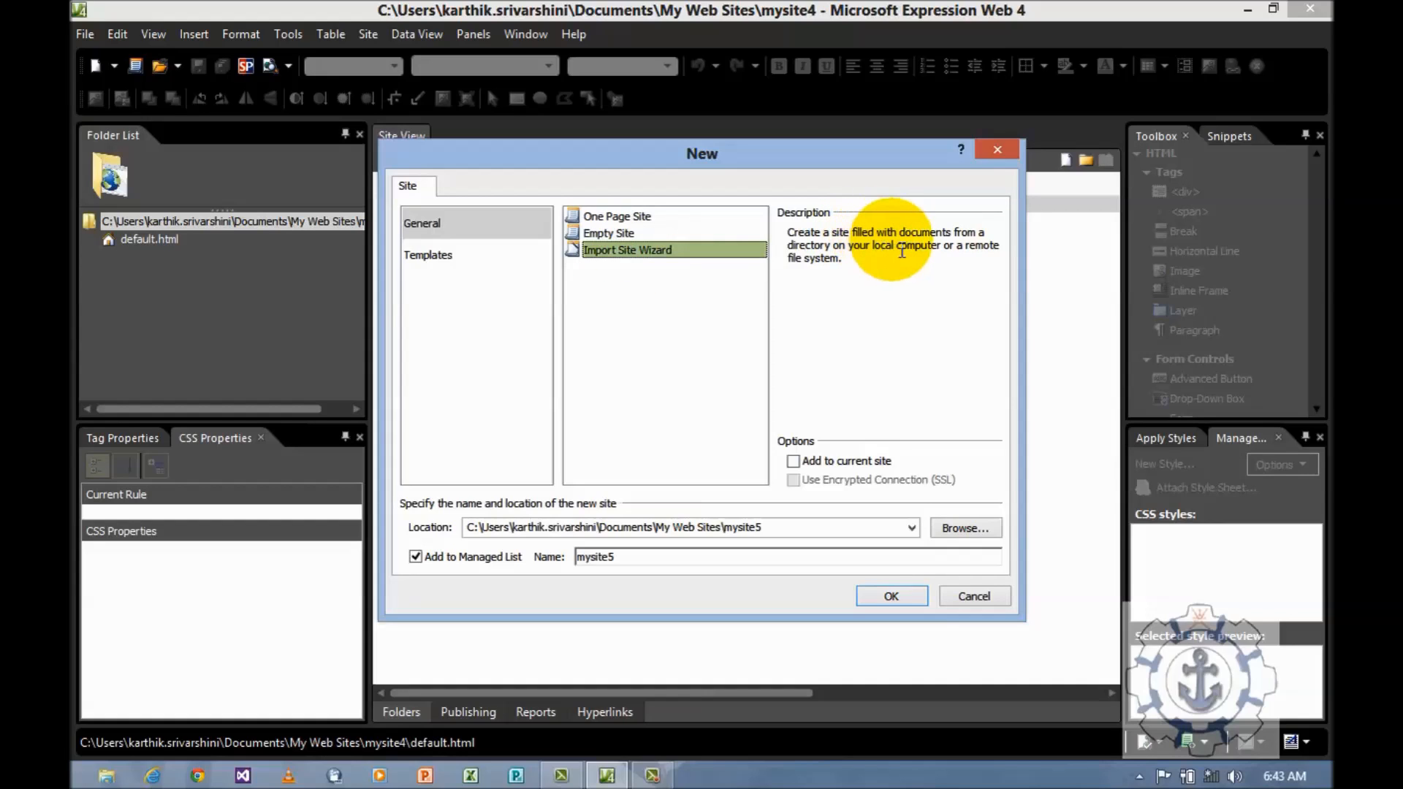
{"action": "mouse_move", "coordinate": [845, 266]}
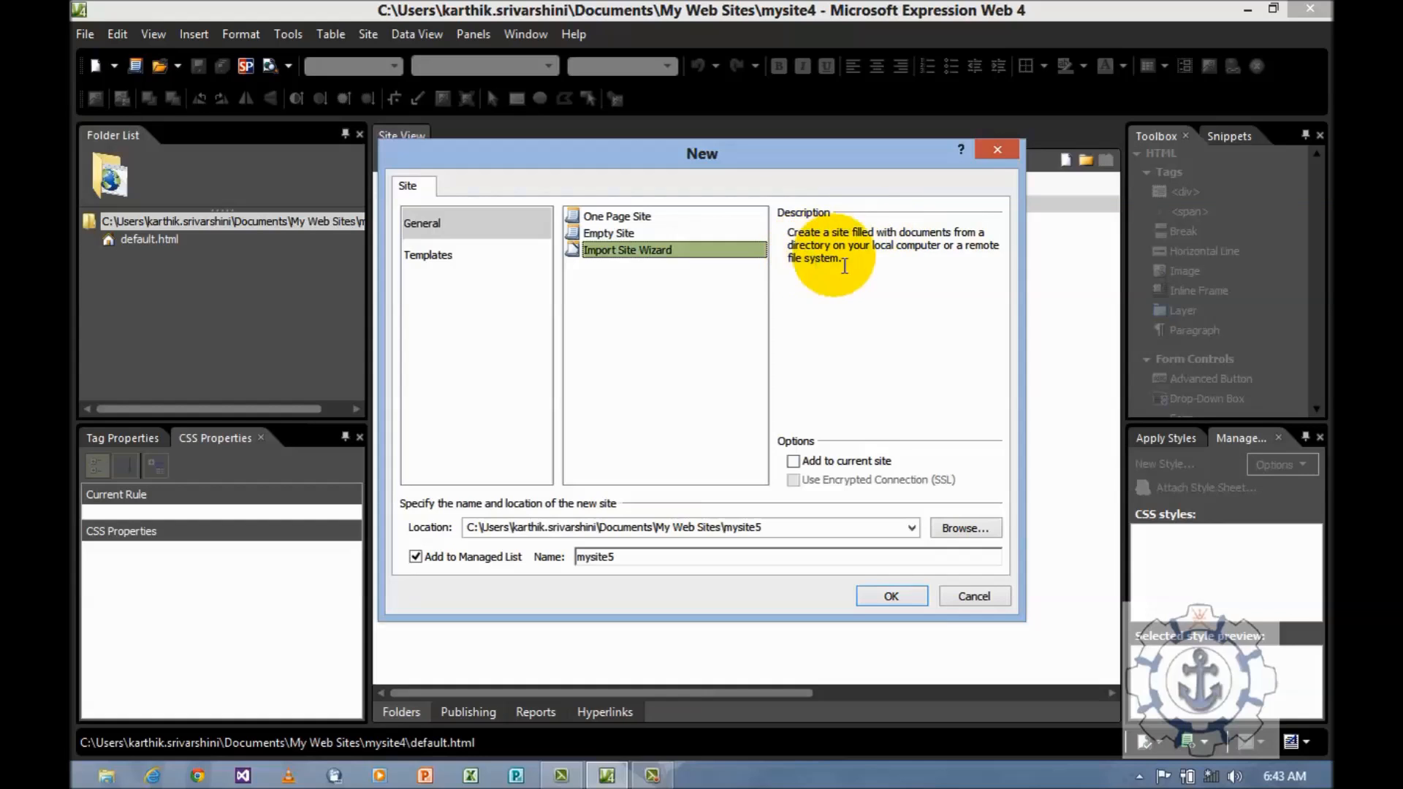
{"action": "mouse_move", "coordinate": [969, 265]}
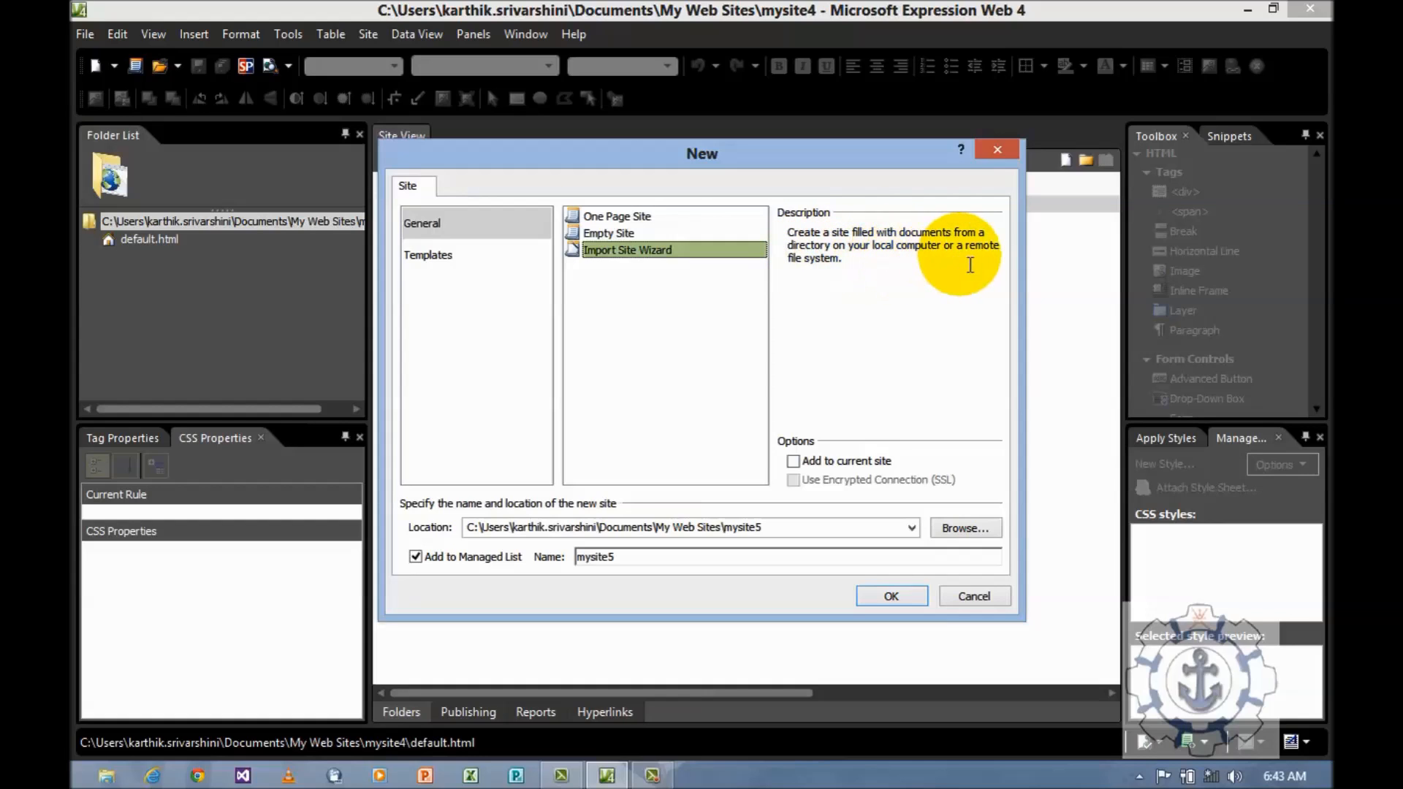
{"action": "mouse_move", "coordinate": [809, 272]}
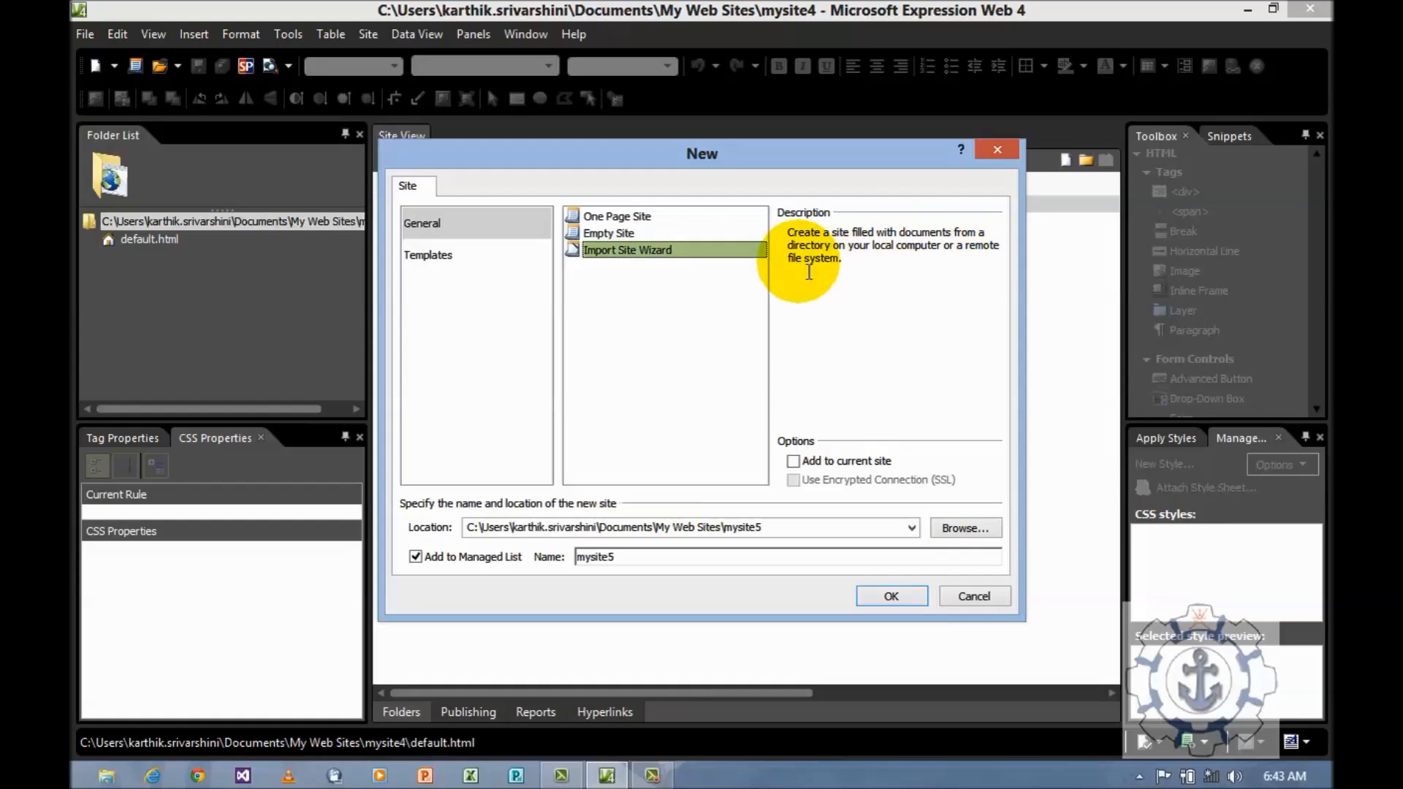
{"action": "mouse_move", "coordinate": [454, 280]}
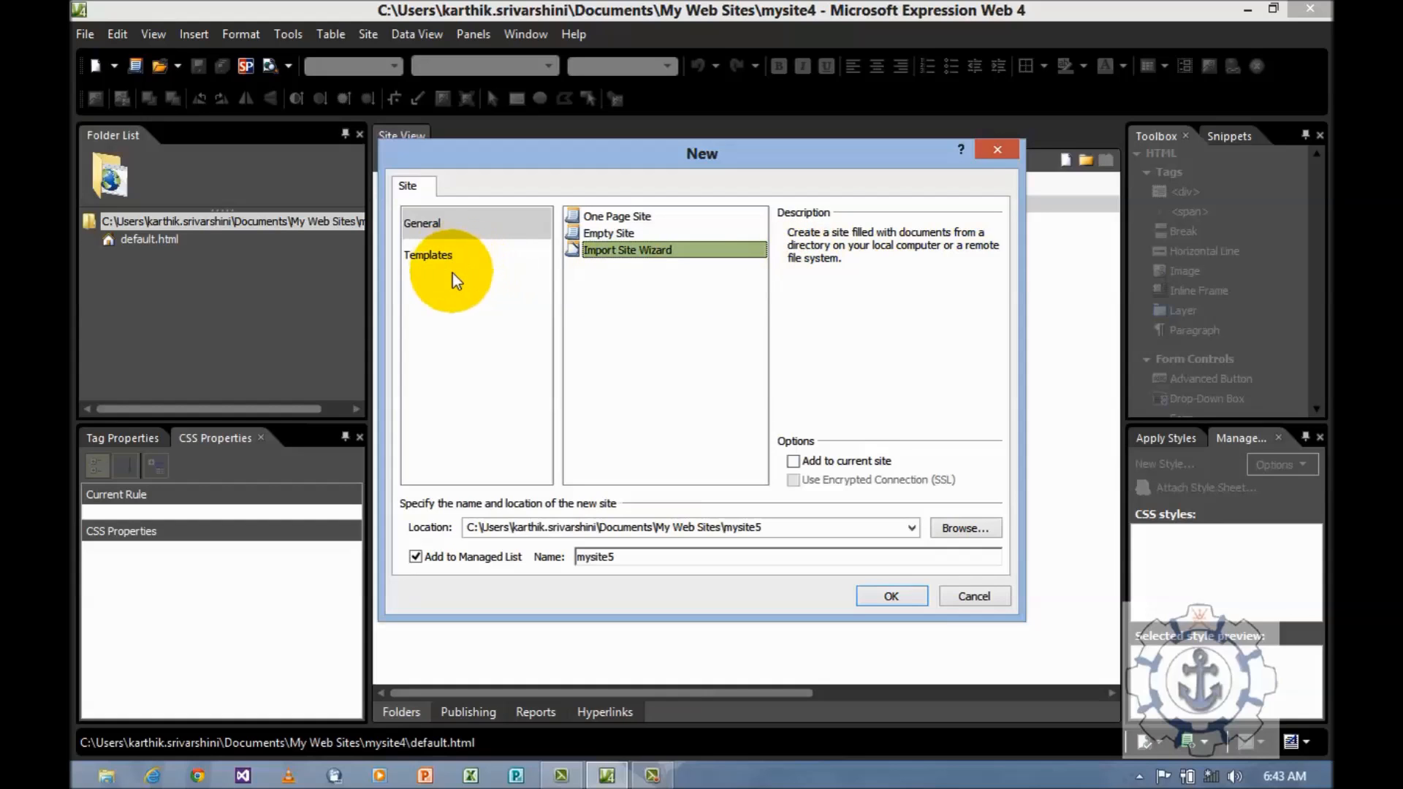
{"action": "left_click", "coordinate": [428, 256]}
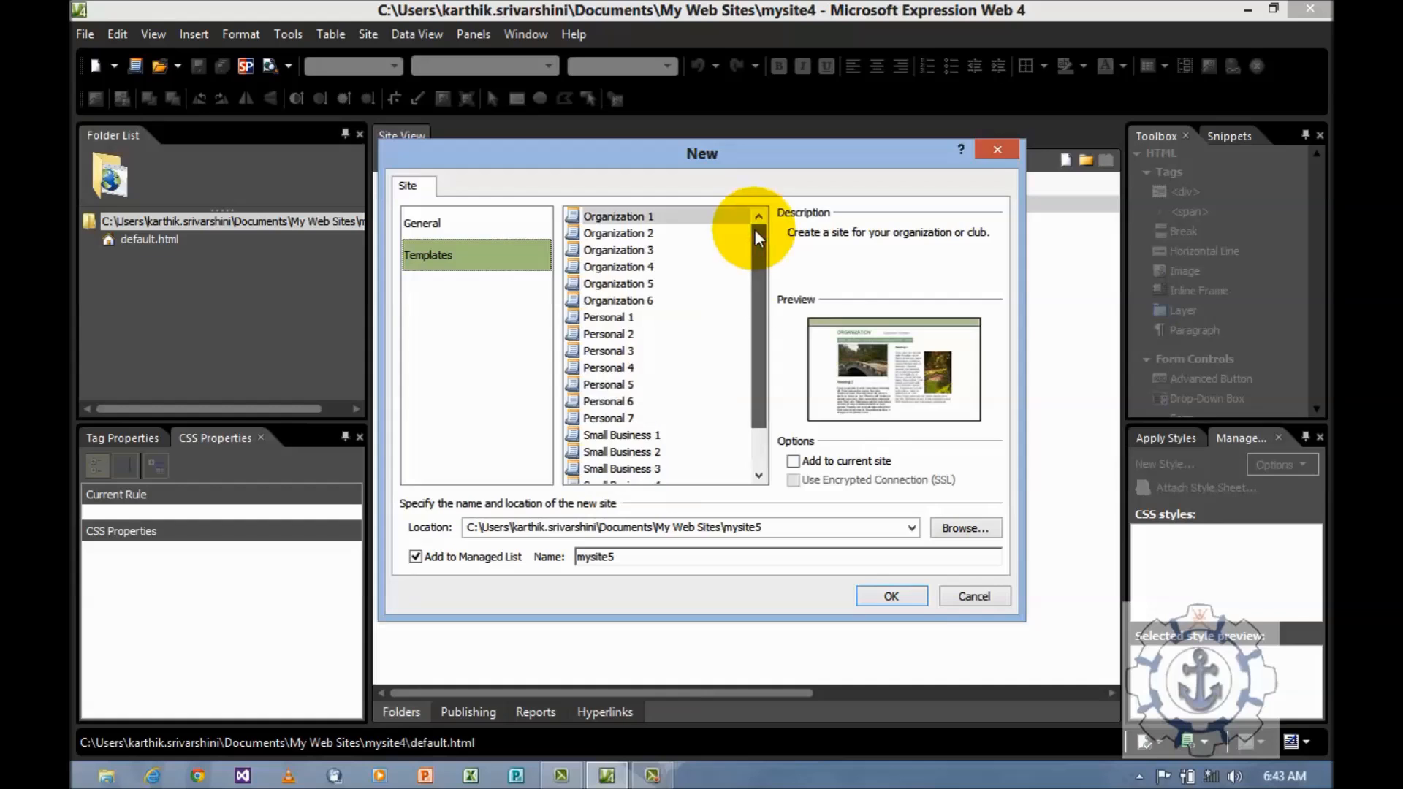
{"action": "left_click", "coordinate": [619, 284]}
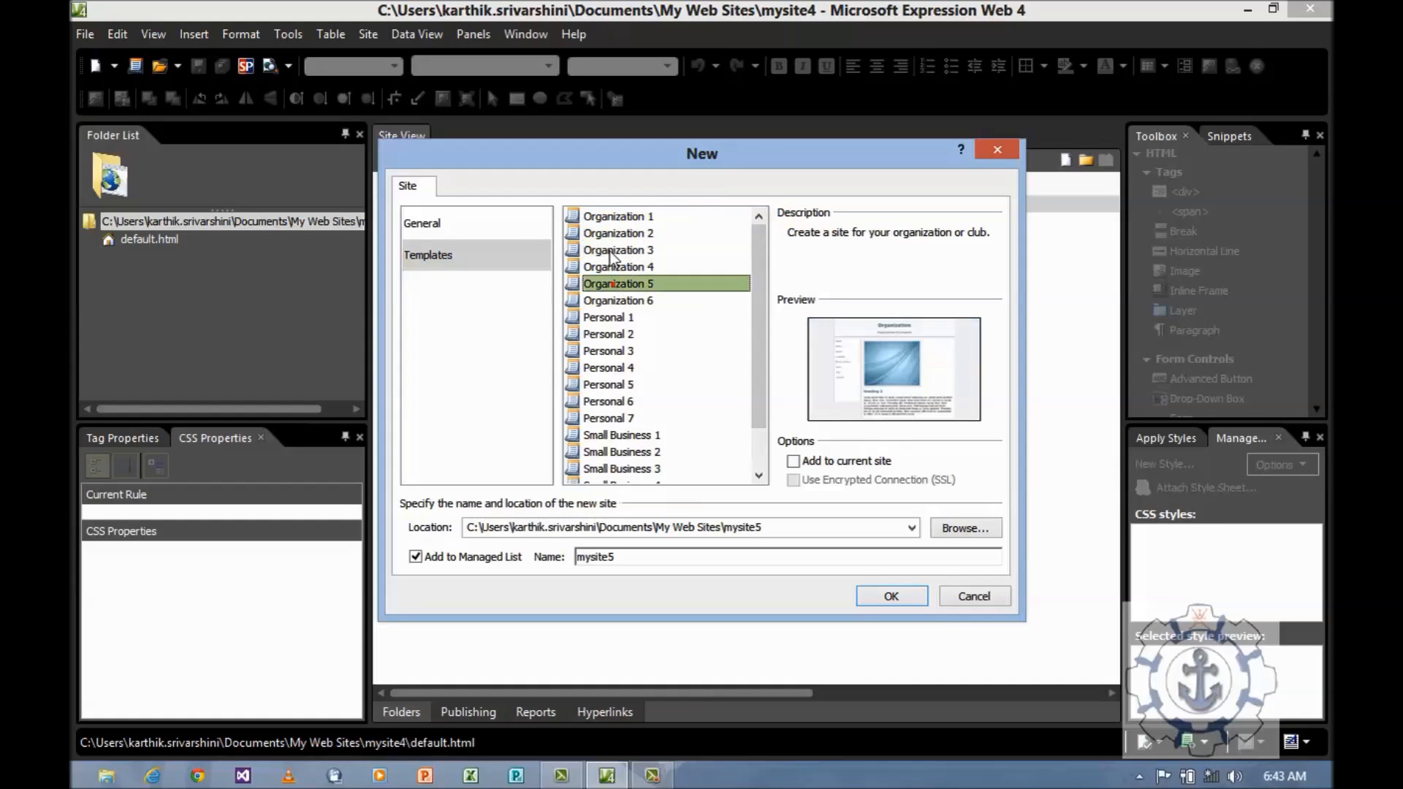
{"action": "left_click", "coordinate": [618, 267]}
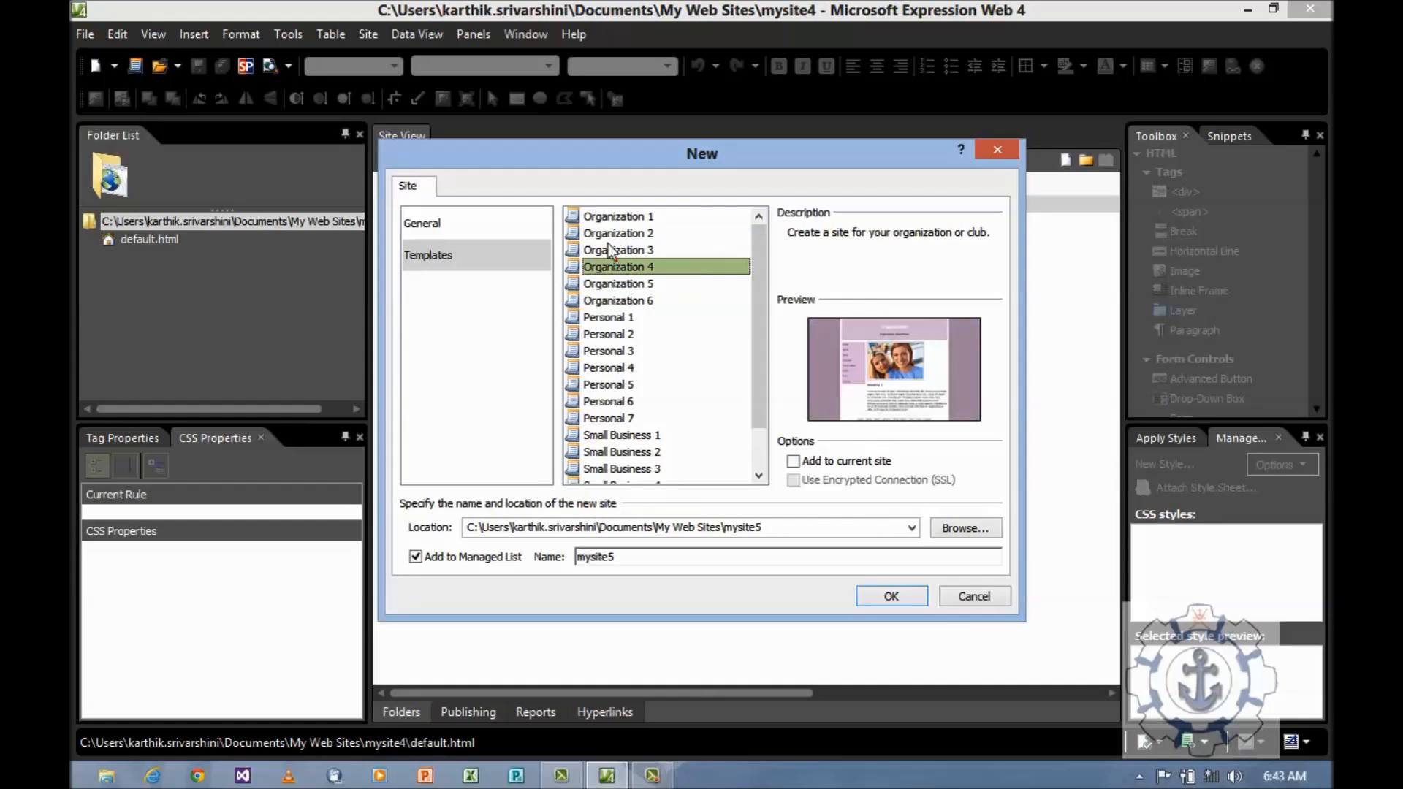
{"action": "left_click", "coordinate": [618, 284]}
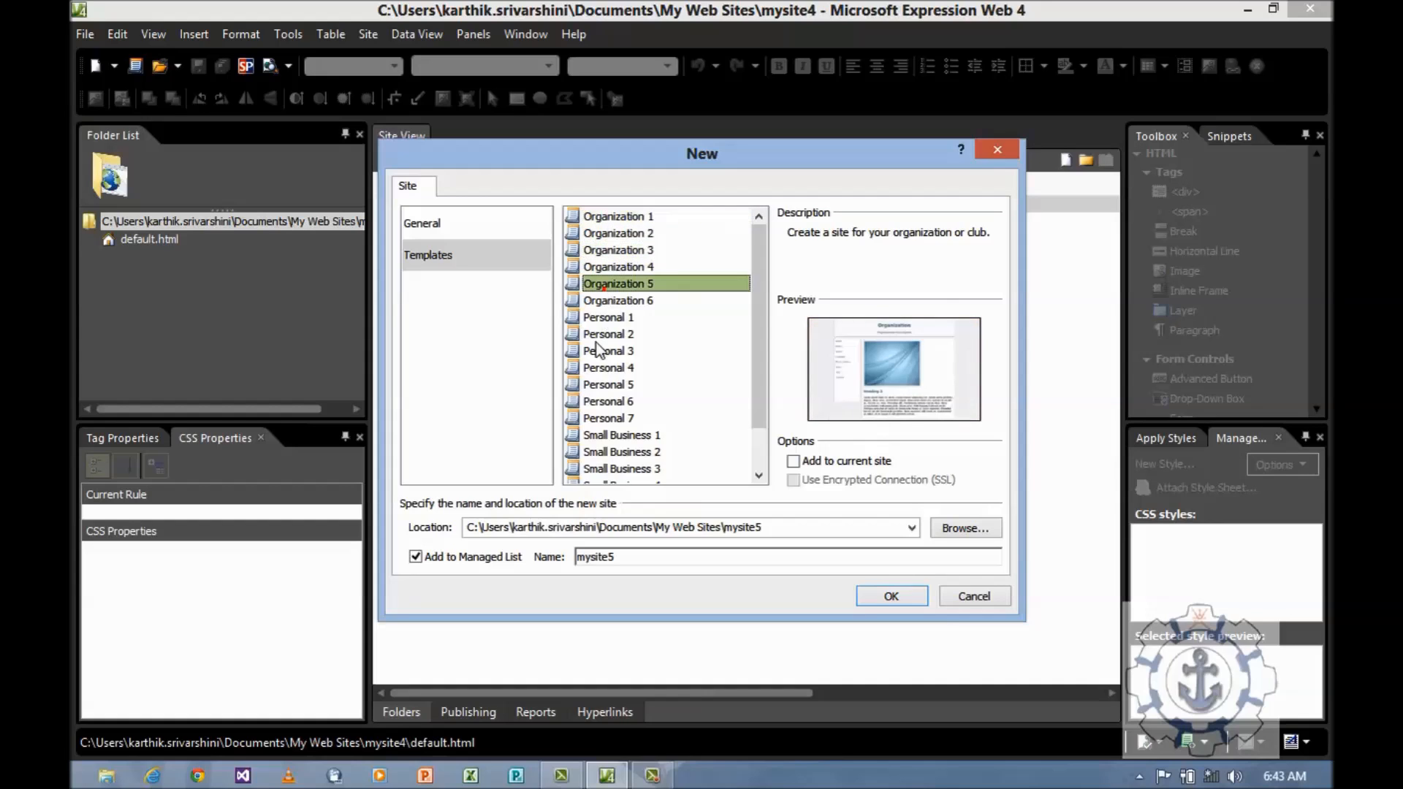
{"action": "left_click", "coordinate": [602, 284]}
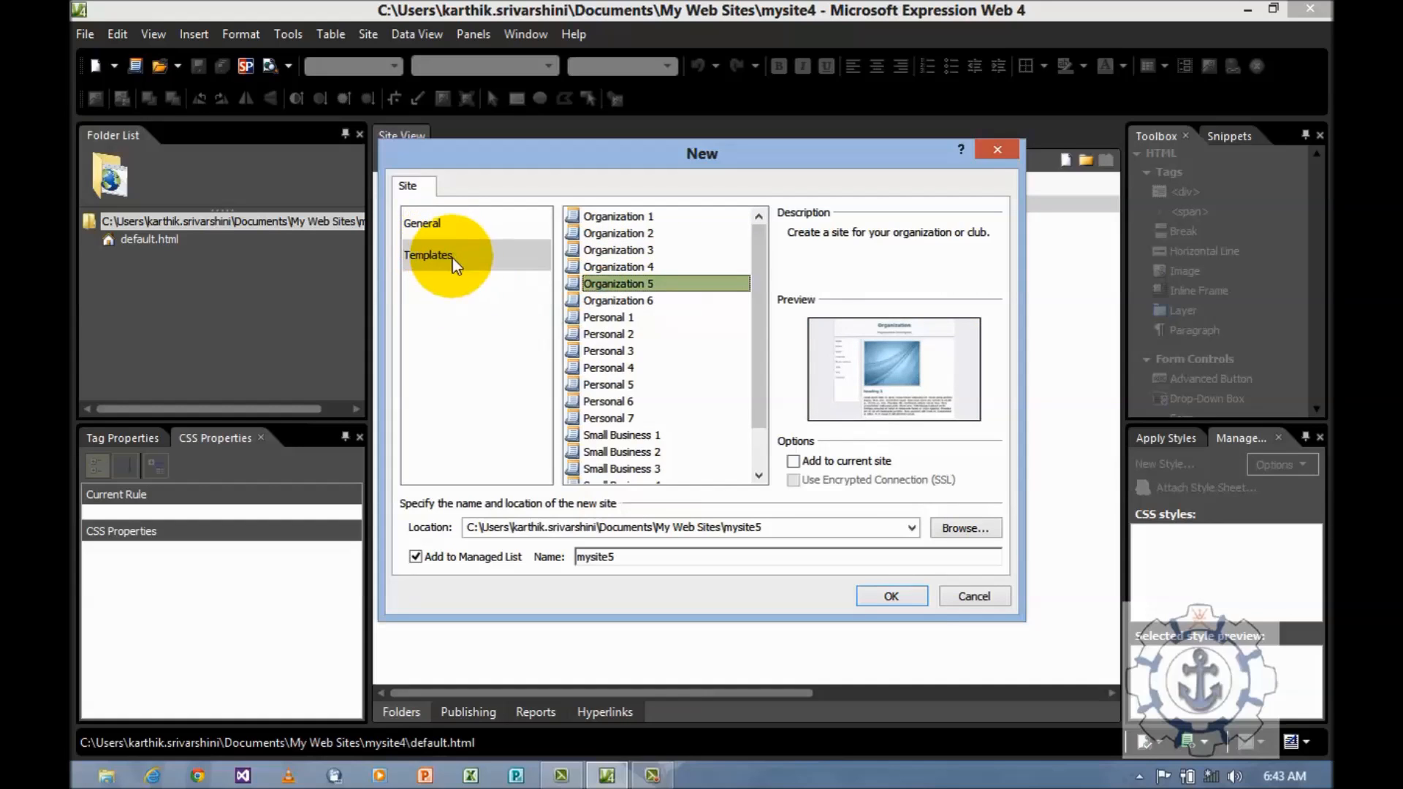
{"action": "left_click", "coordinate": [422, 223]}
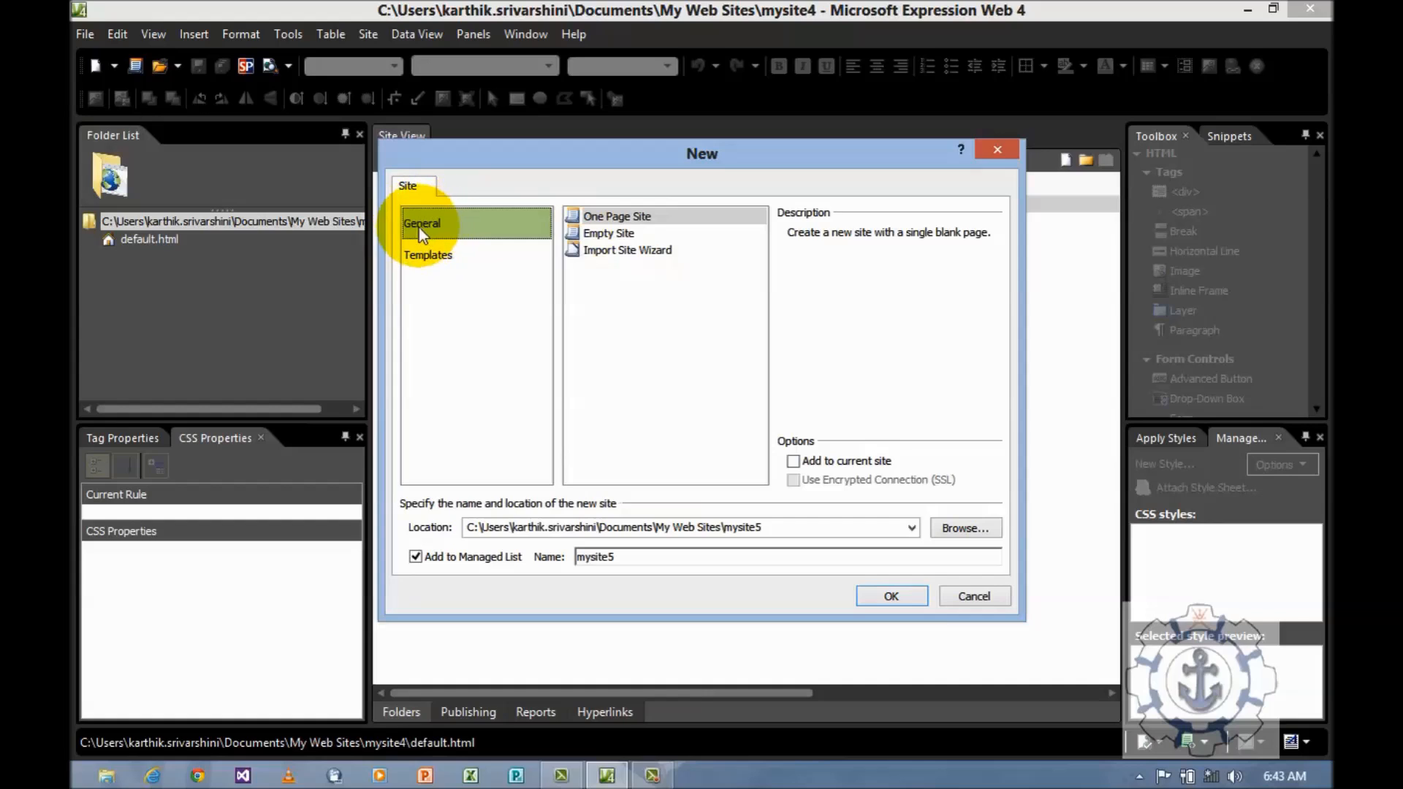
{"action": "mouse_move", "coordinate": [597, 232]}
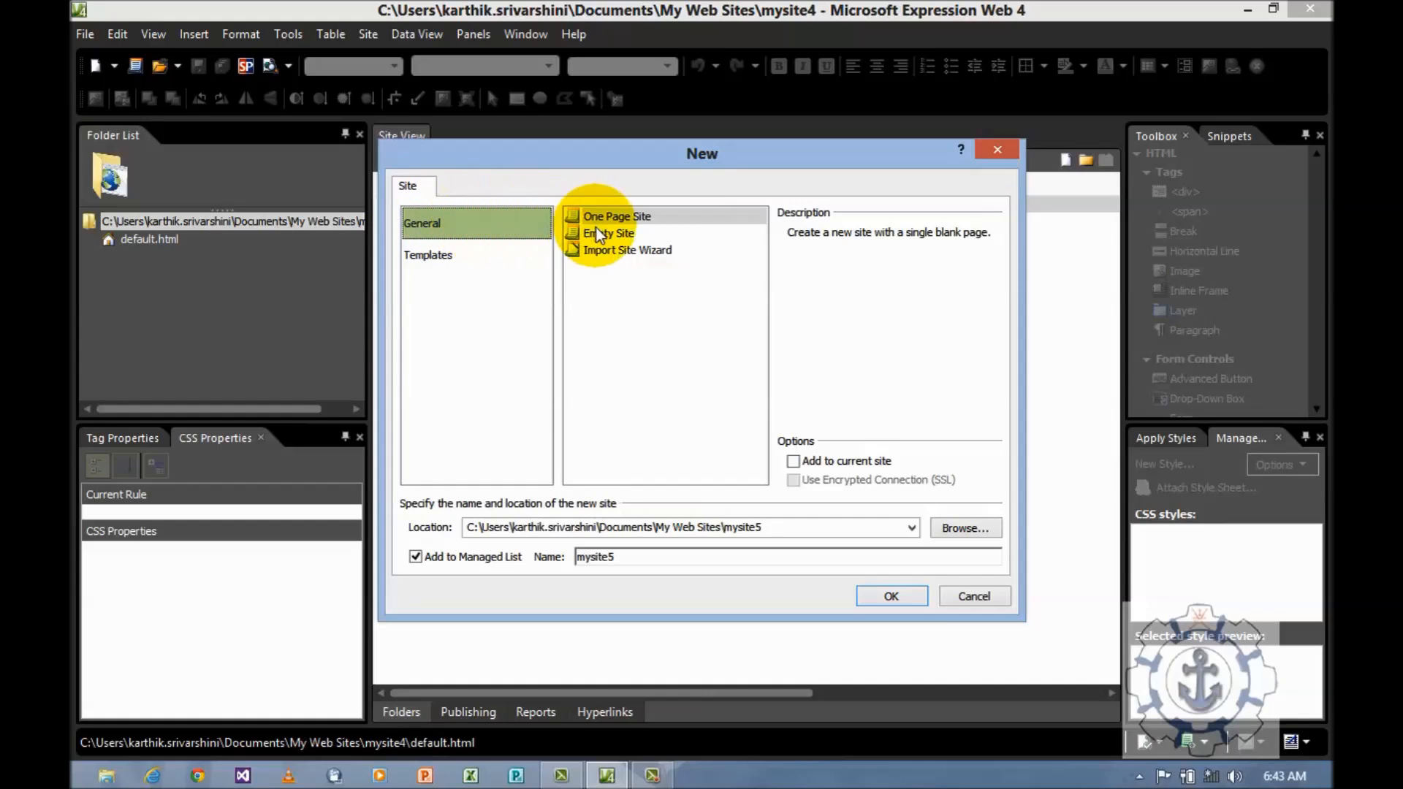
- Create an Empty Site named FTI at the My Web Sites\mysite5 location
{"action": "left_click", "coordinate": [608, 233]}
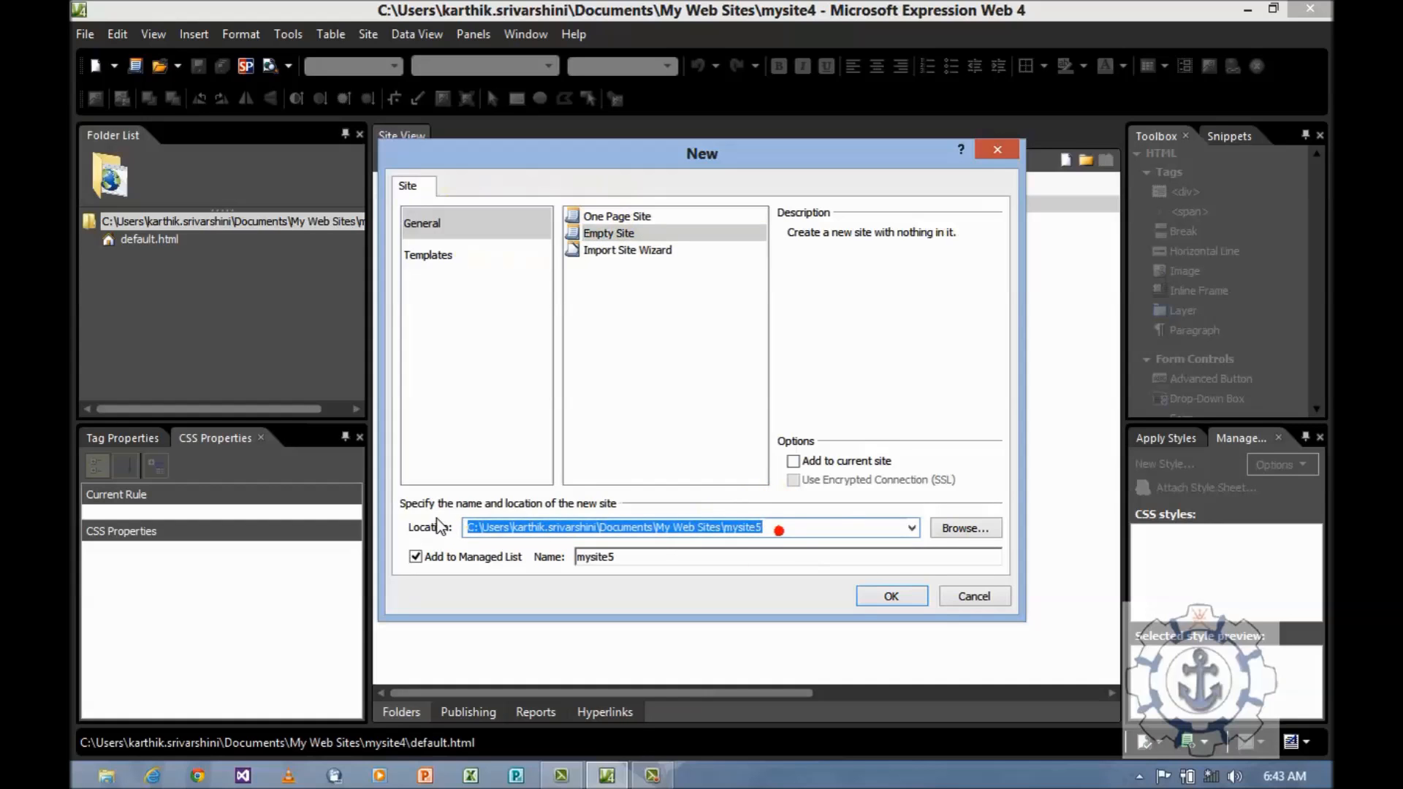
{"action": "left_click", "coordinate": [966, 527]}
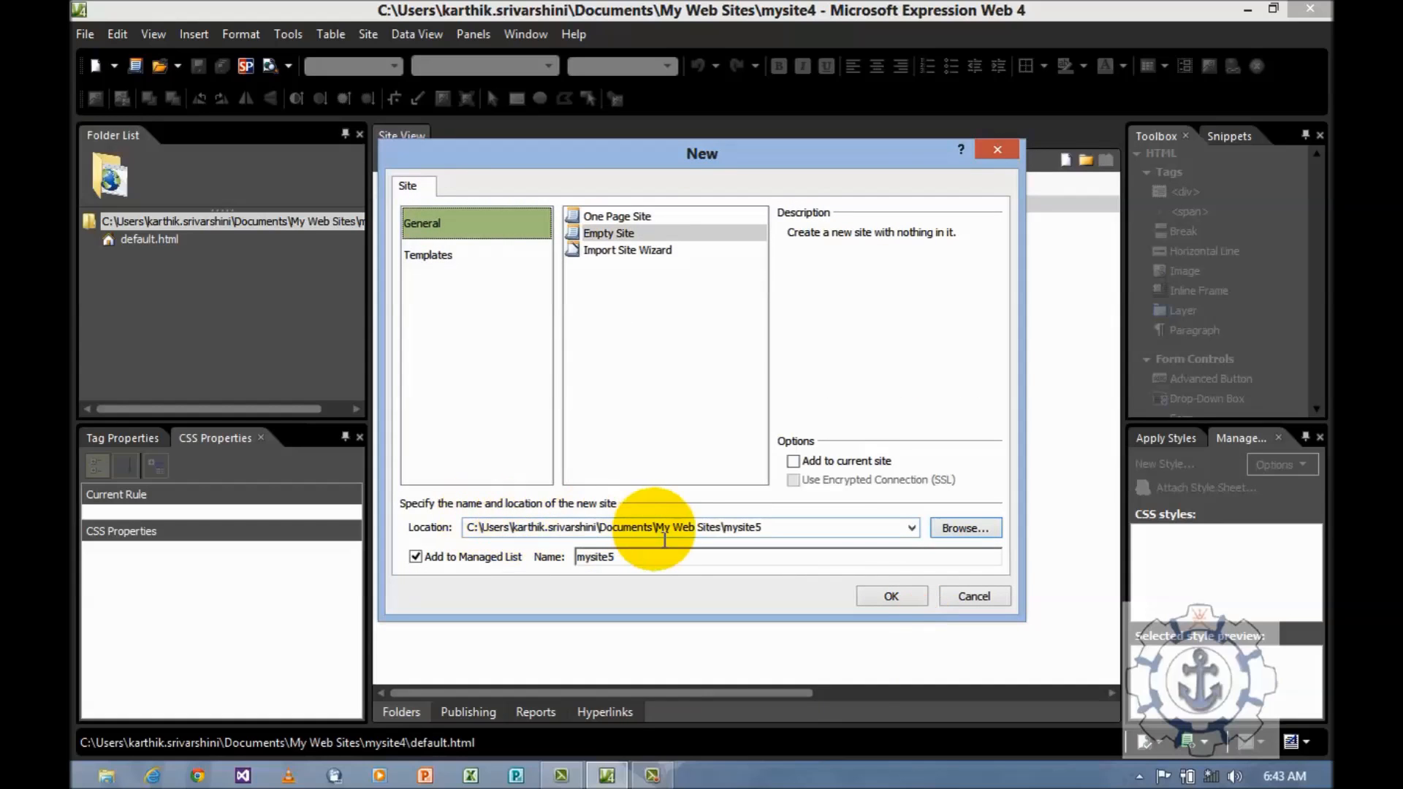
{"action": "double_click", "coordinate": [595, 557]}
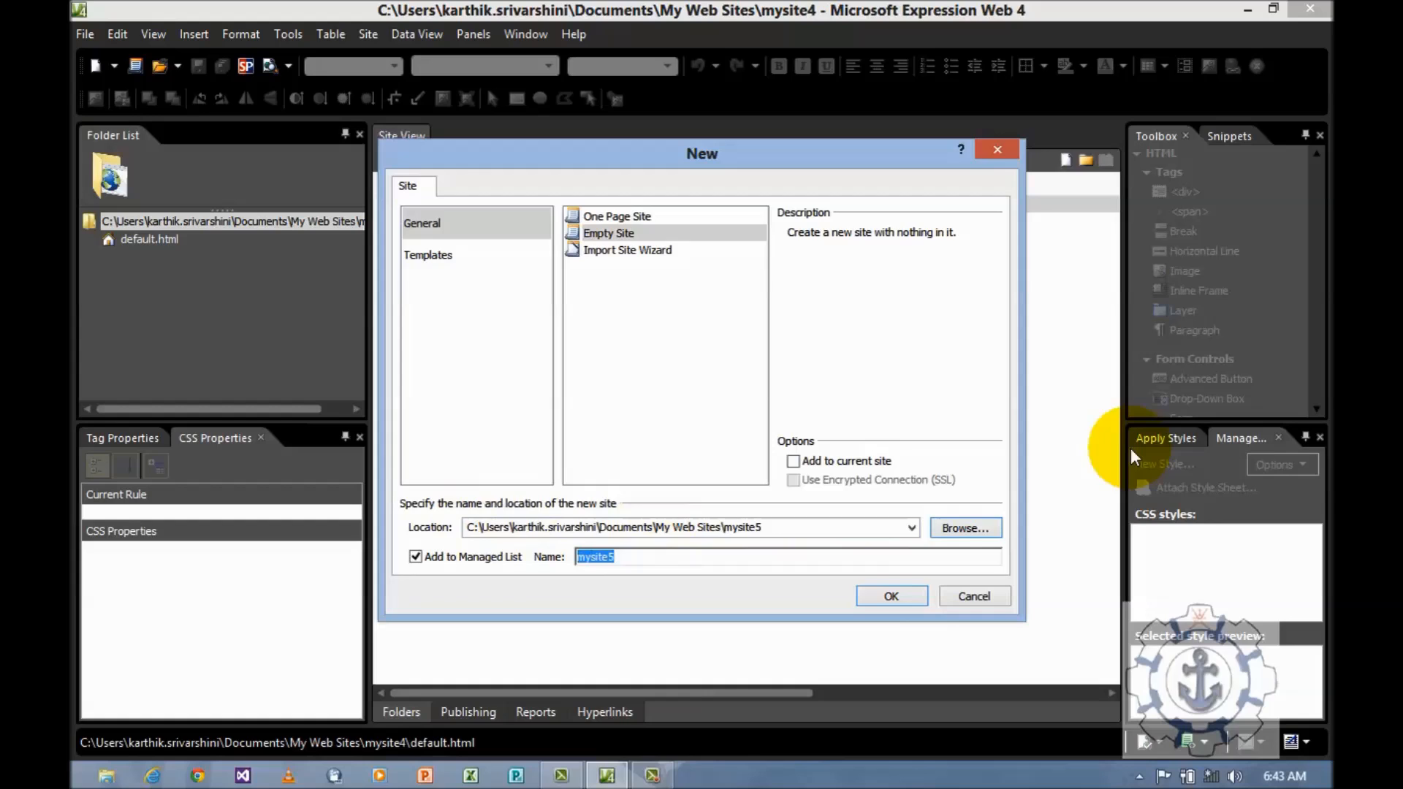
{"action": "type", "text": "FTI"}
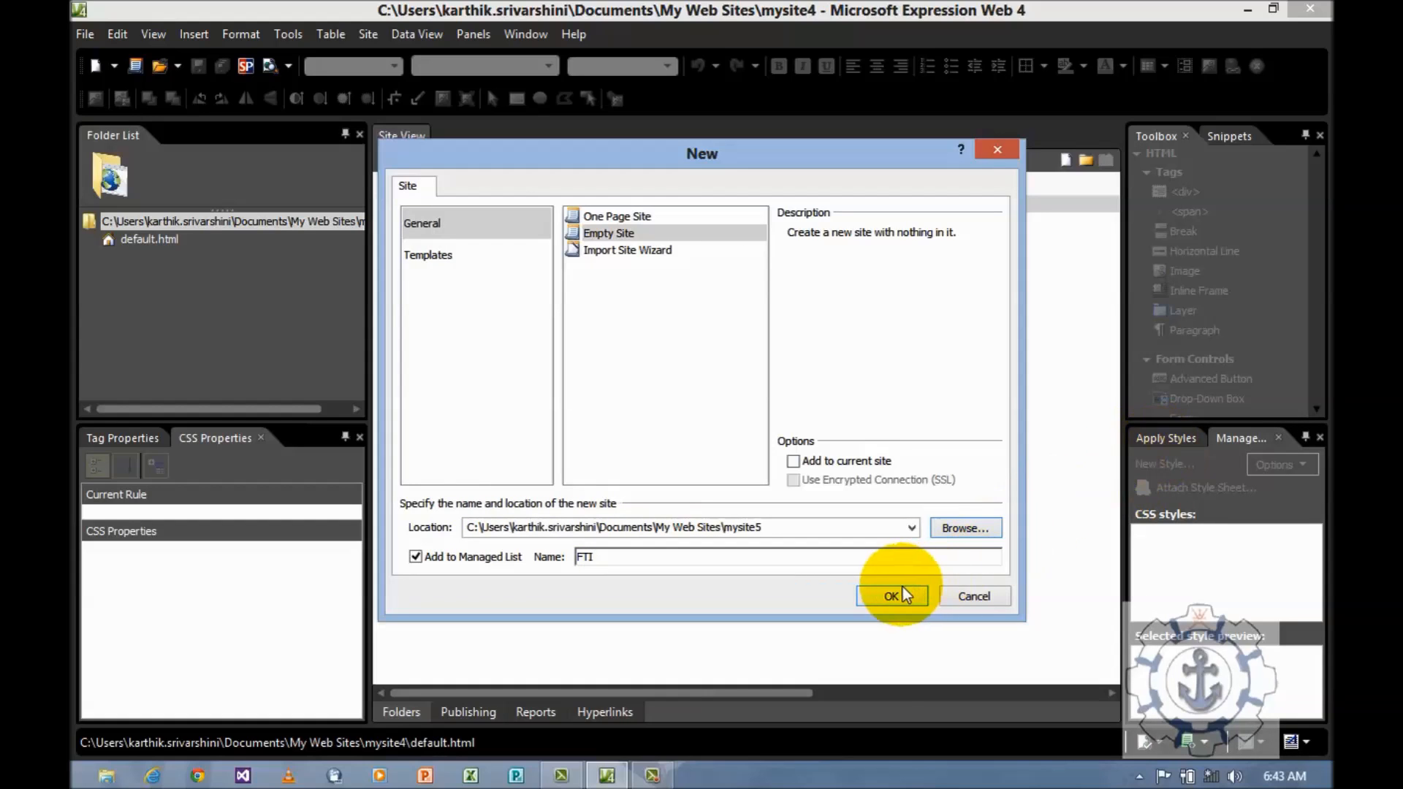
{"action": "left_click", "coordinate": [892, 596]}
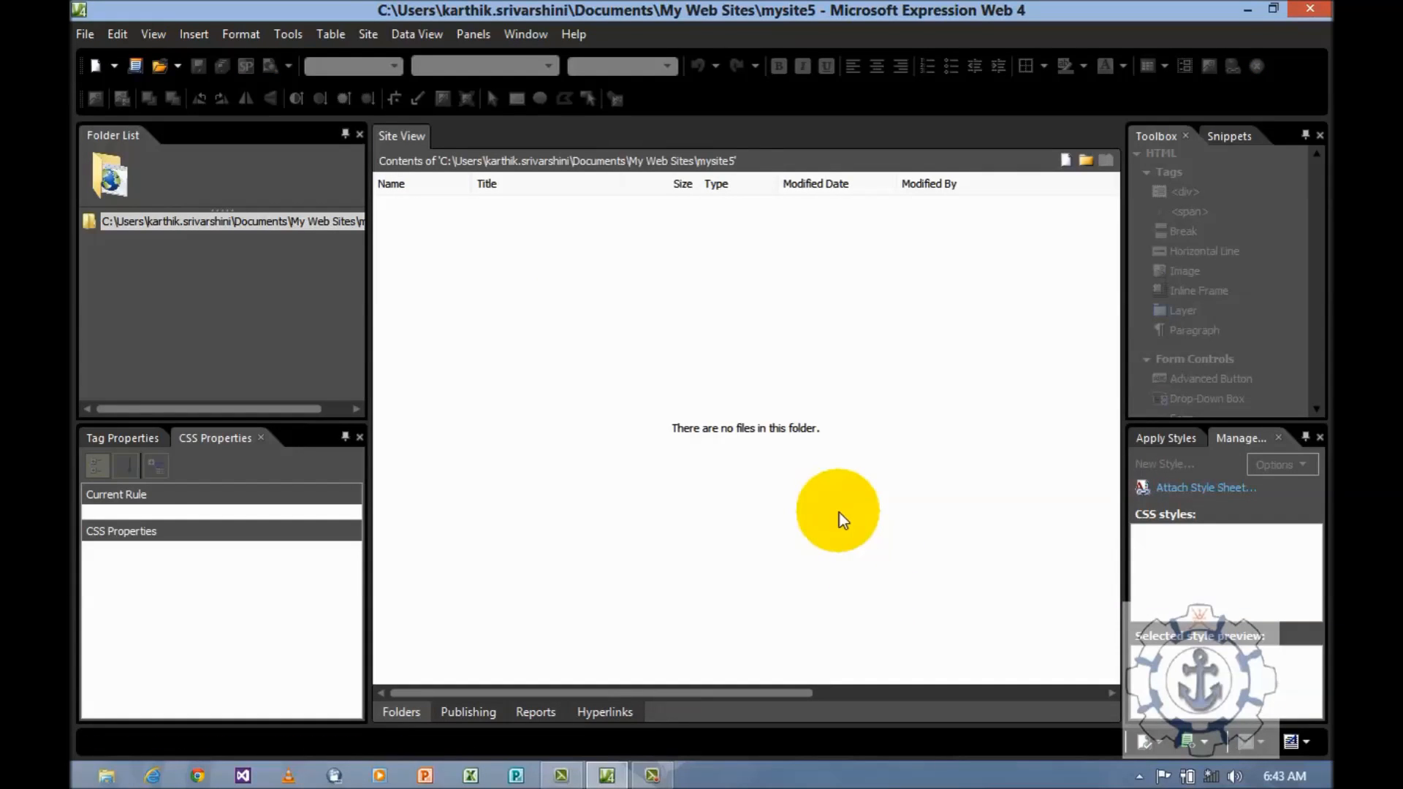
{"action": "mouse_move", "coordinate": [748, 482]}
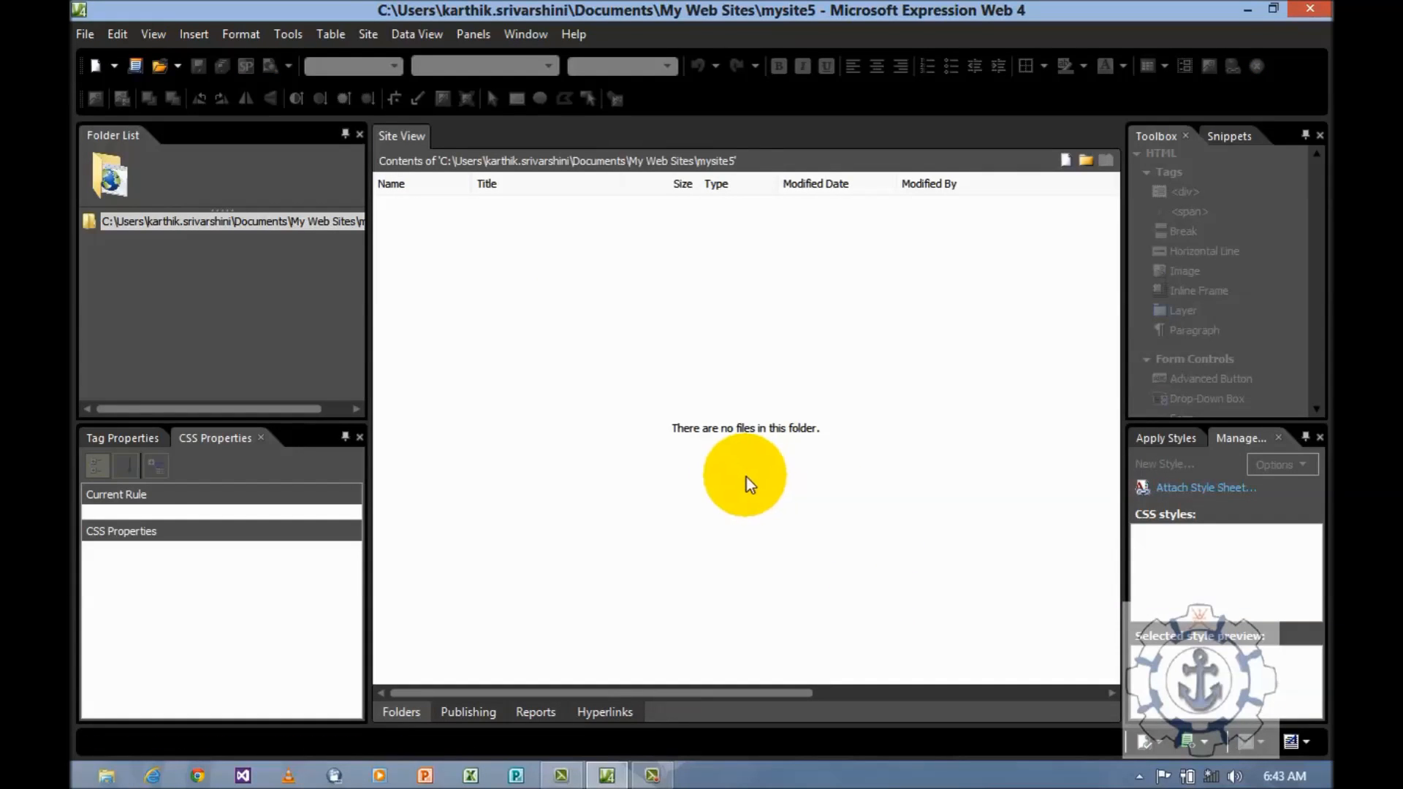
{"action": "mouse_move", "coordinate": [494, 238]}
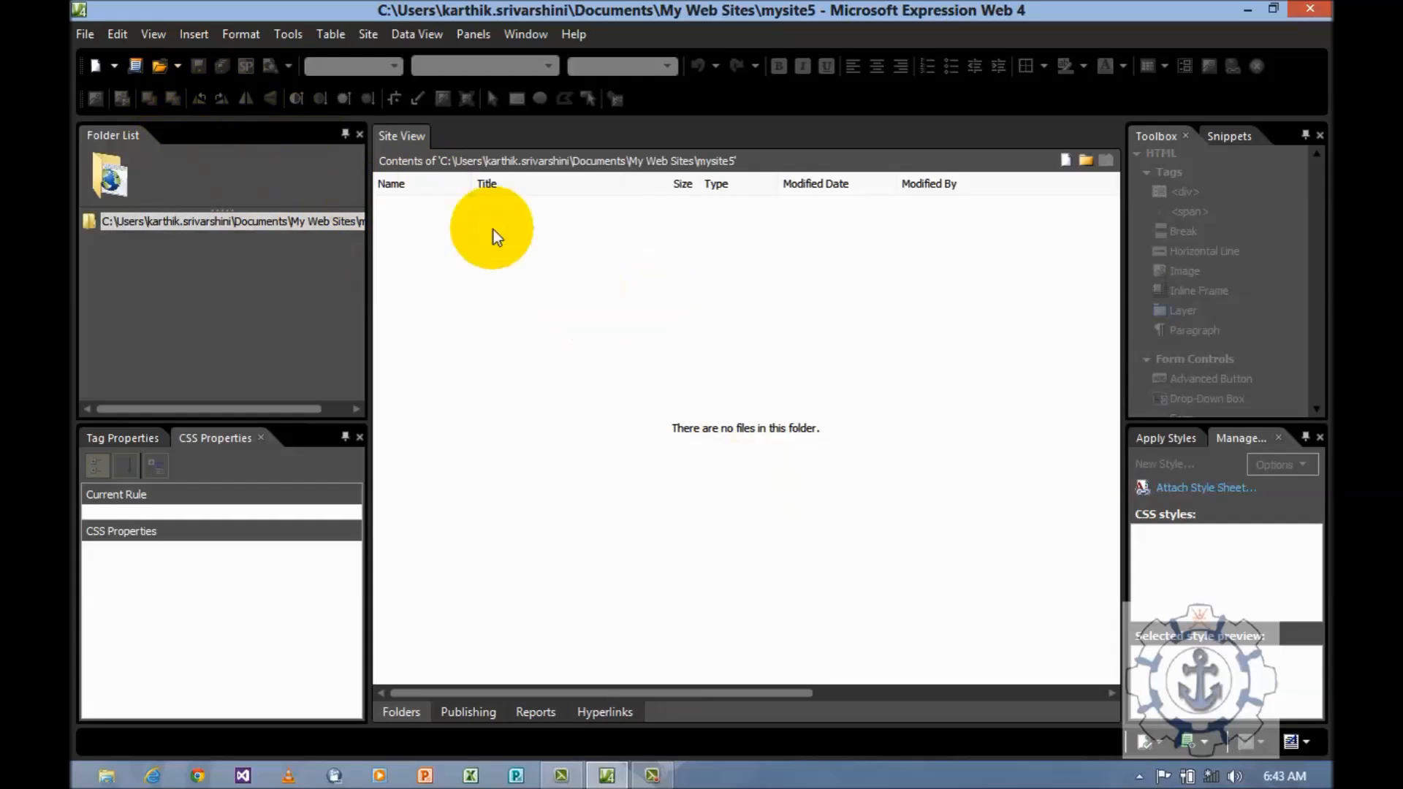
- Create blank page Untitled_1.html and show it in Design view only
{"action": "left_click", "coordinate": [84, 33]}
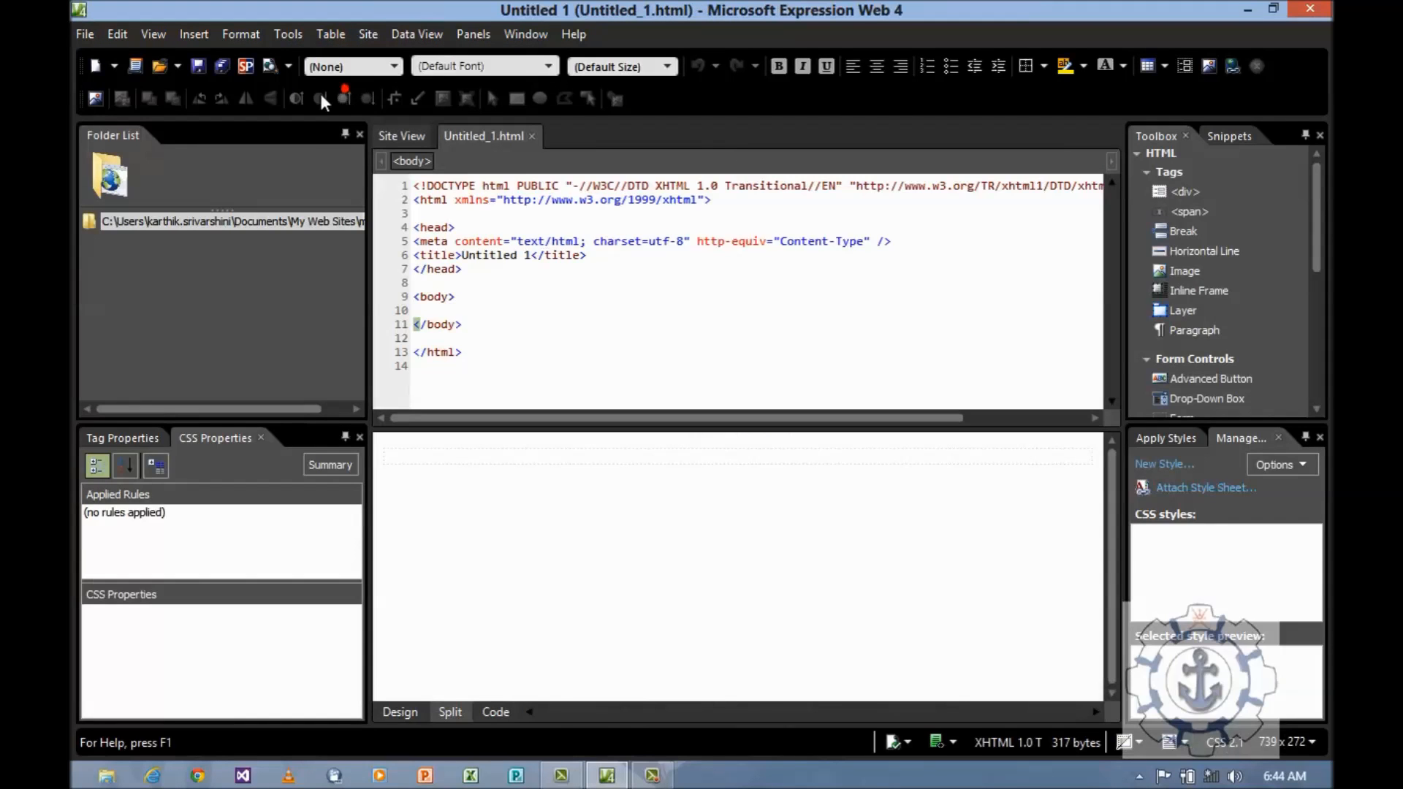
{"action": "left_click", "coordinate": [402, 136]}
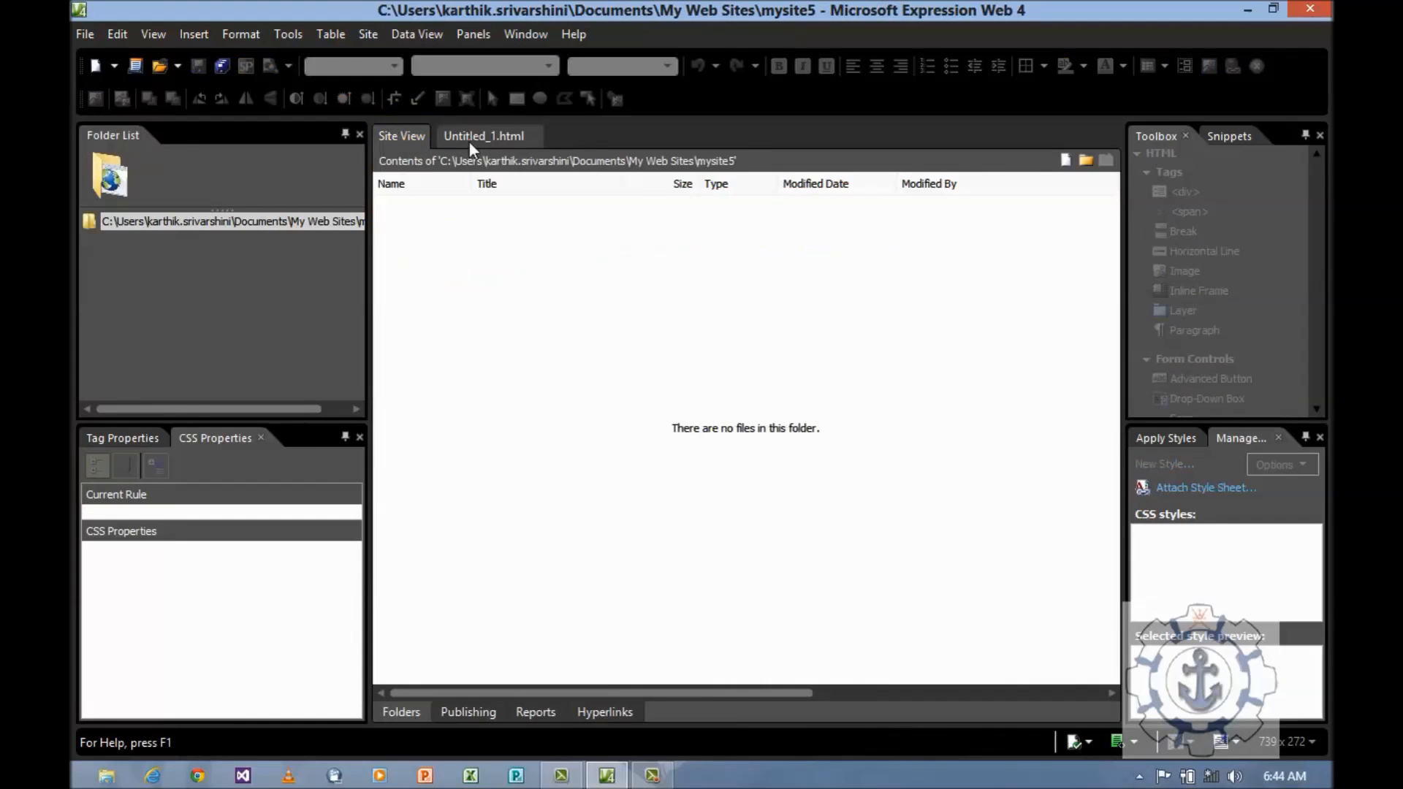
{"action": "left_click", "coordinate": [483, 136]}
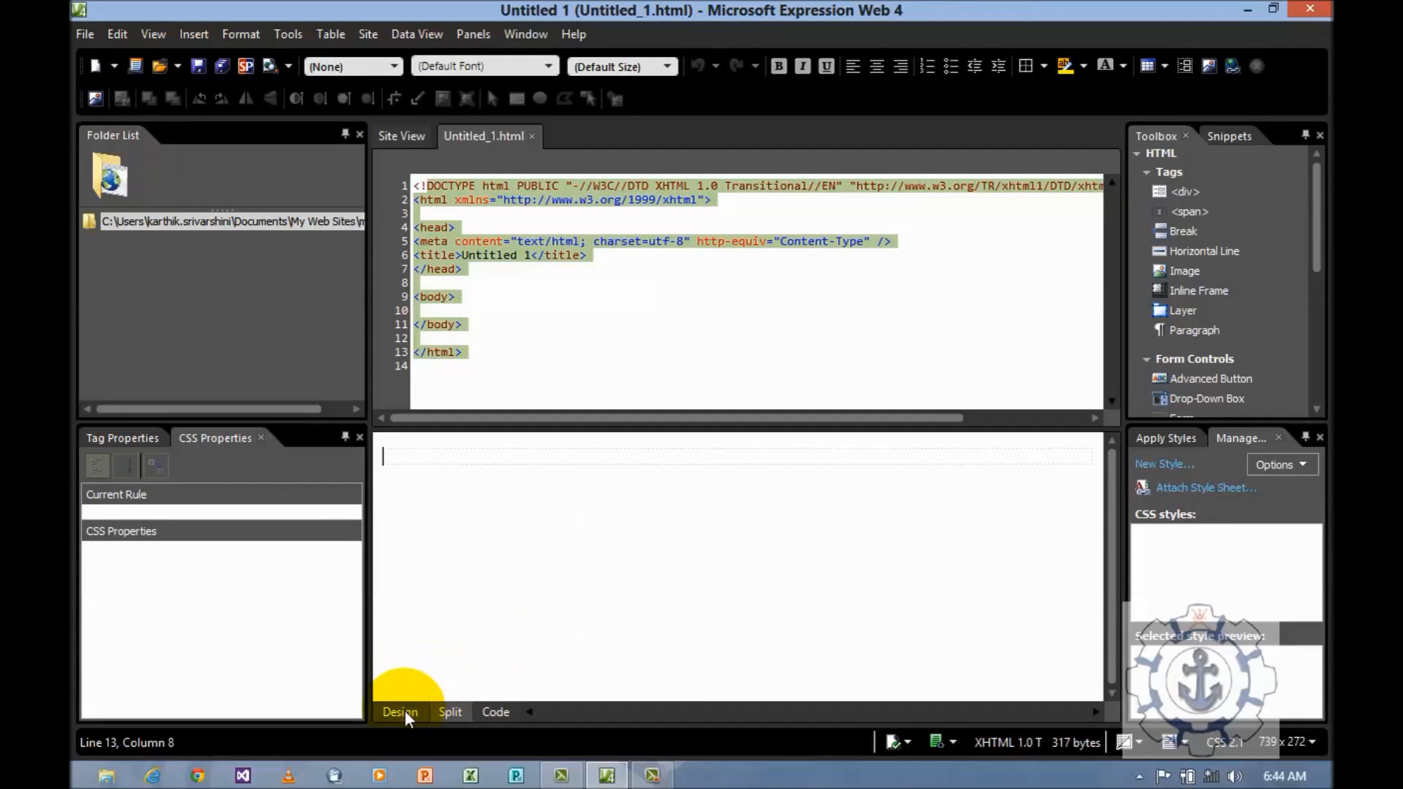
{"action": "left_click", "coordinate": [400, 712]}
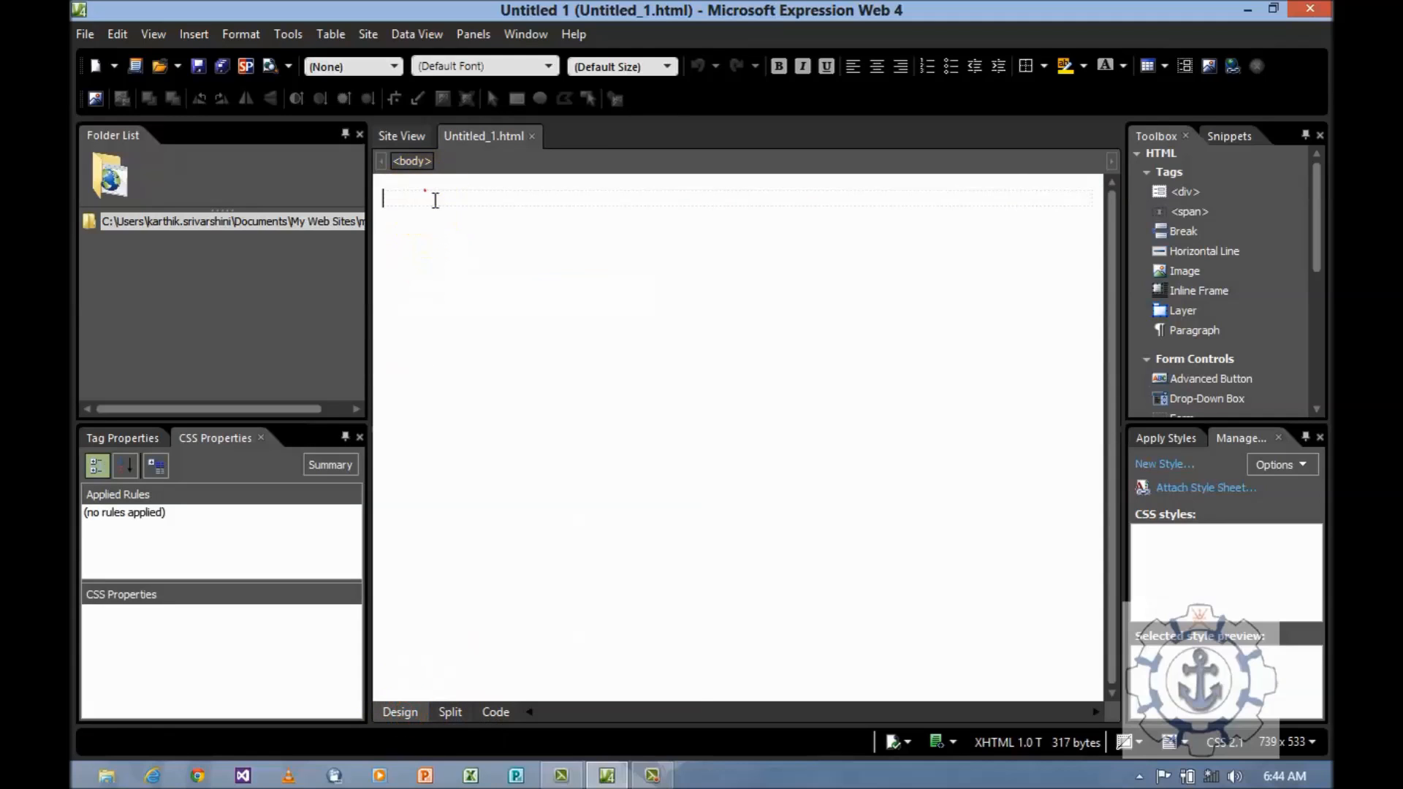
- Type 'Welcome to Fishermen Training Institute - Salalah' and 'Oman' as paragraphs, then view the code
{"action": "type", "text": "Welcome to"}
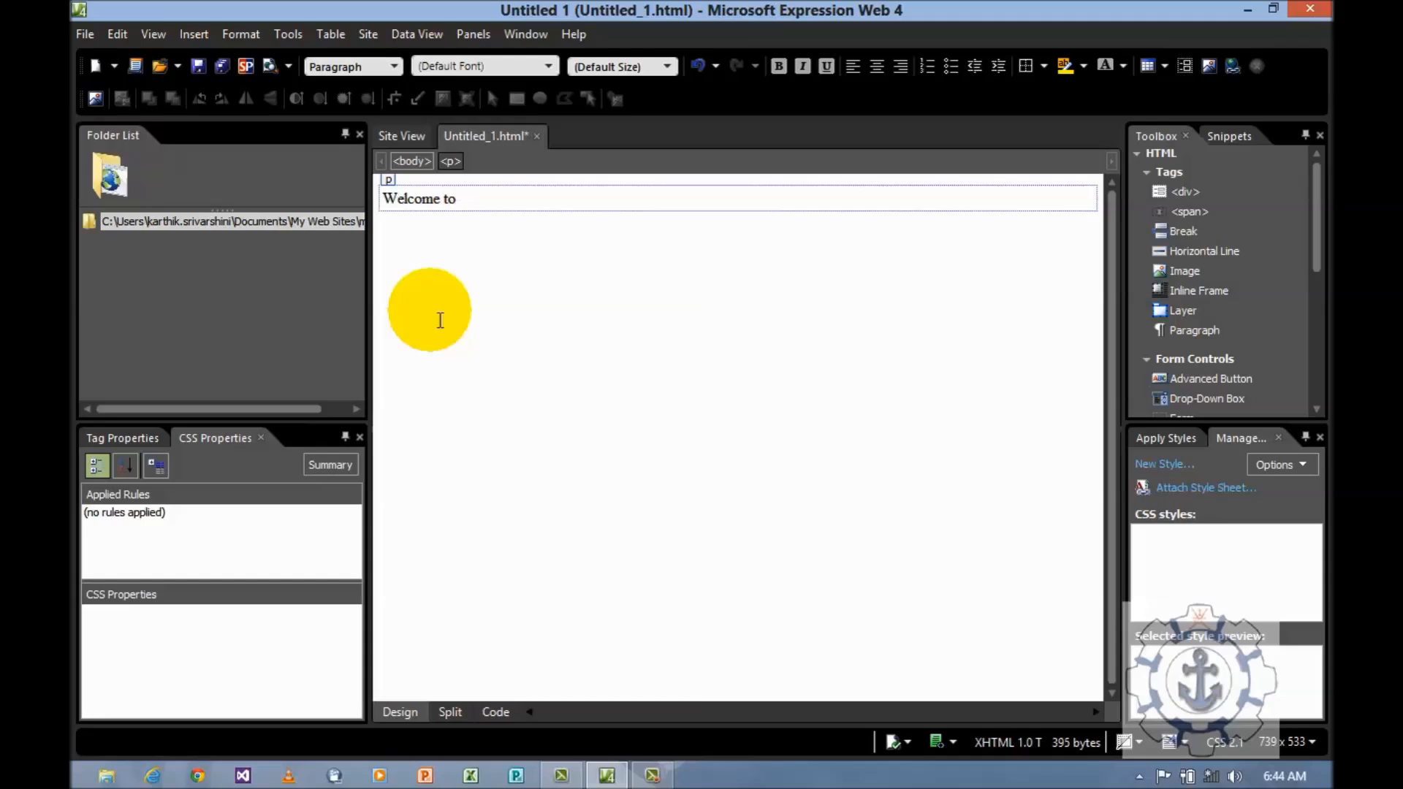
{"action": "type", "text": "Fisher"}
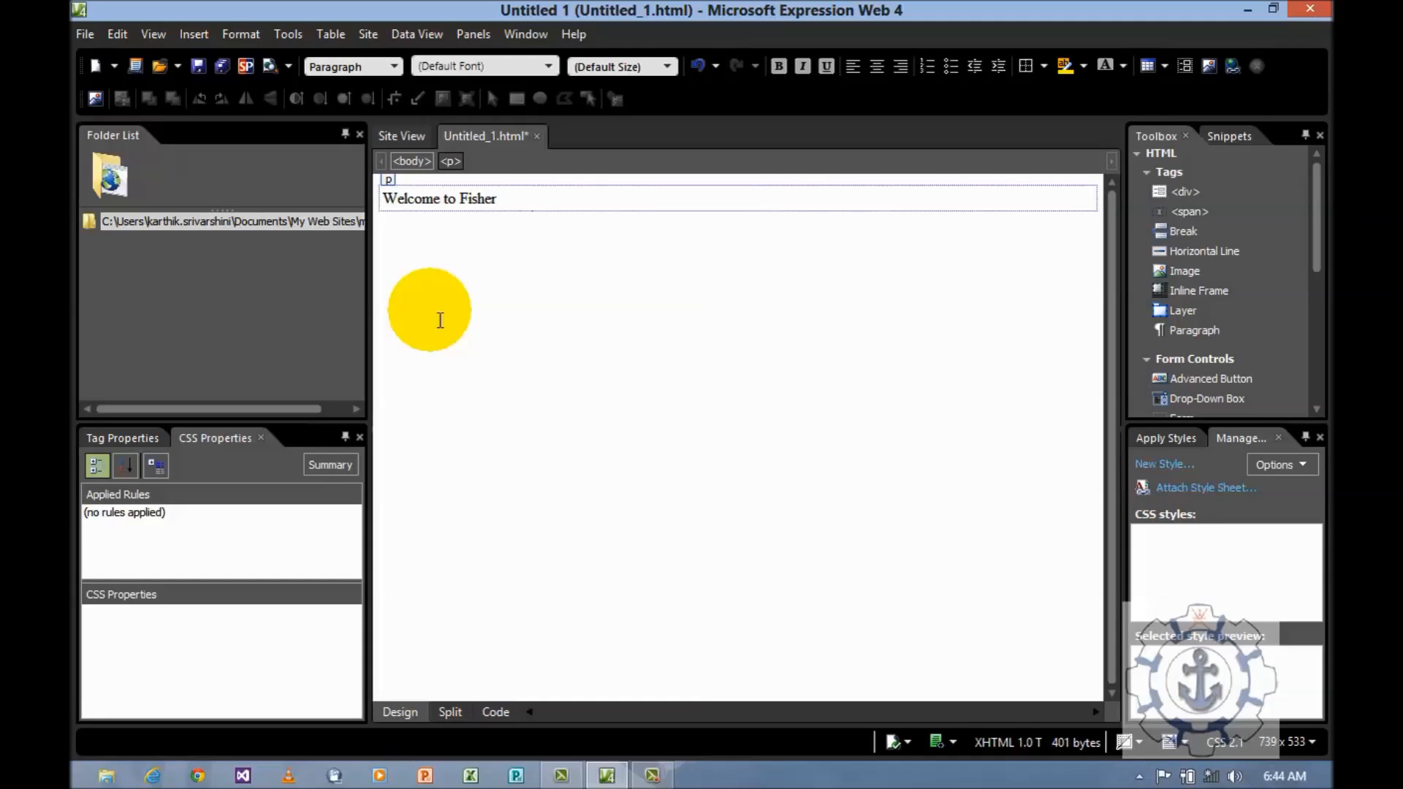
{"action": "type", "text": "men Trai"}
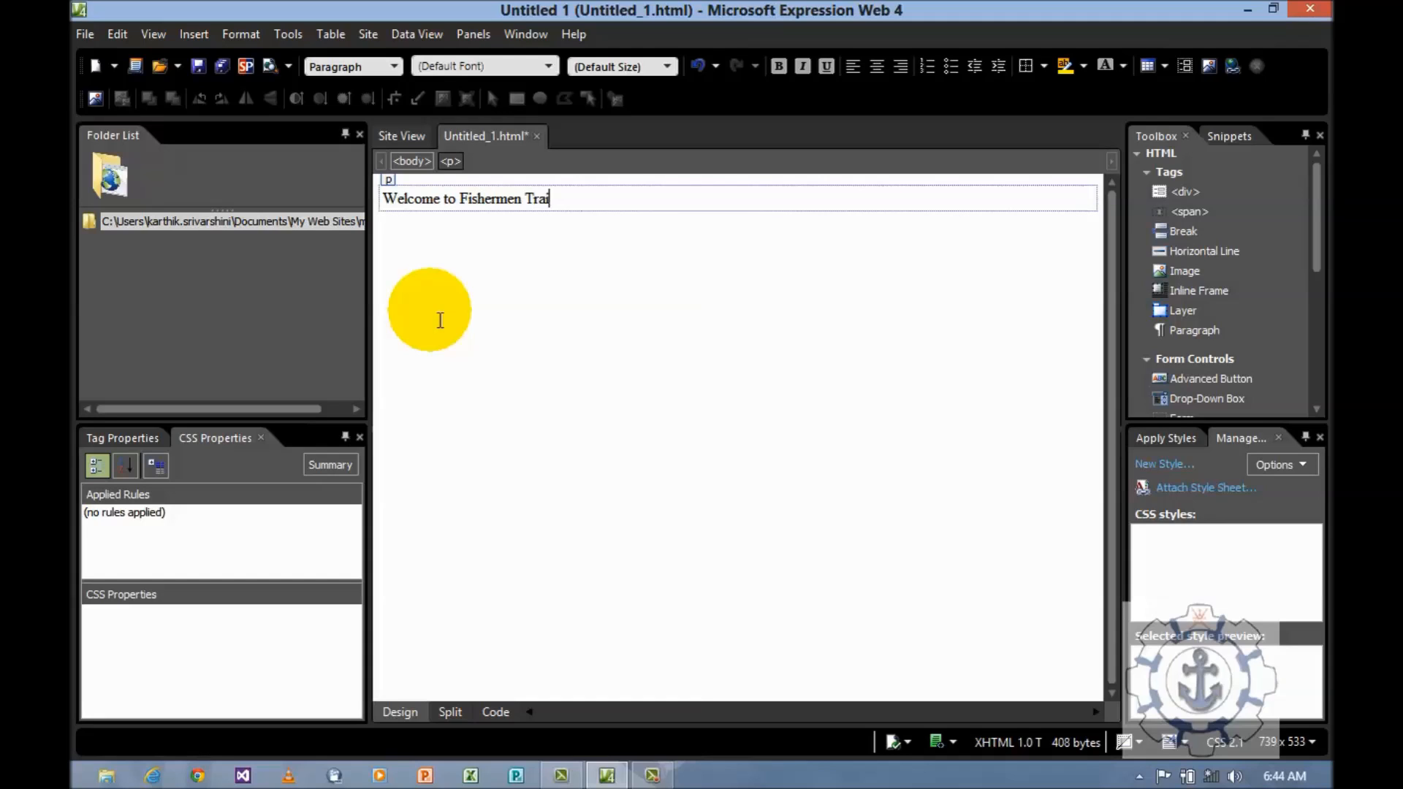
{"action": "type", "text": "ning INs"}
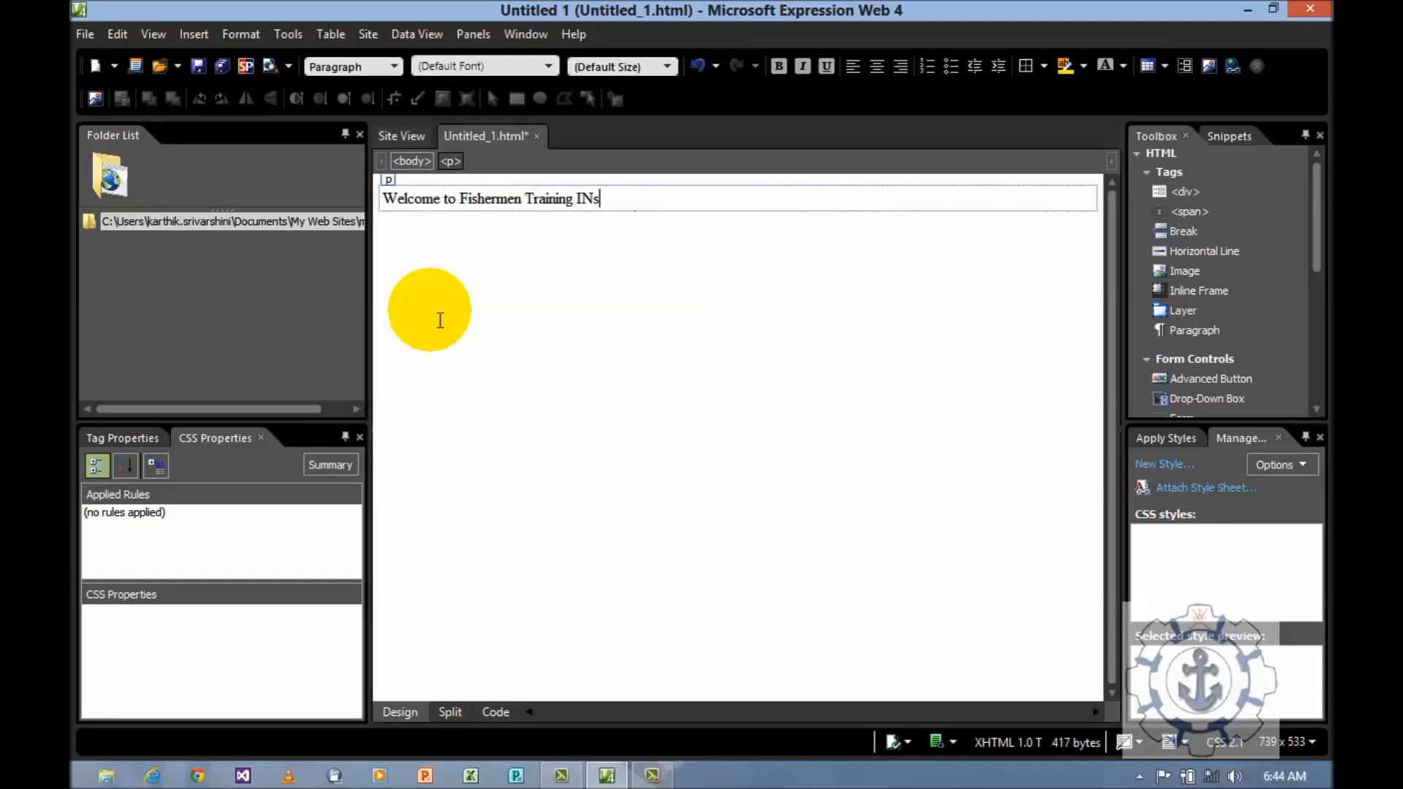
{"action": "type", "text": "stitute"}
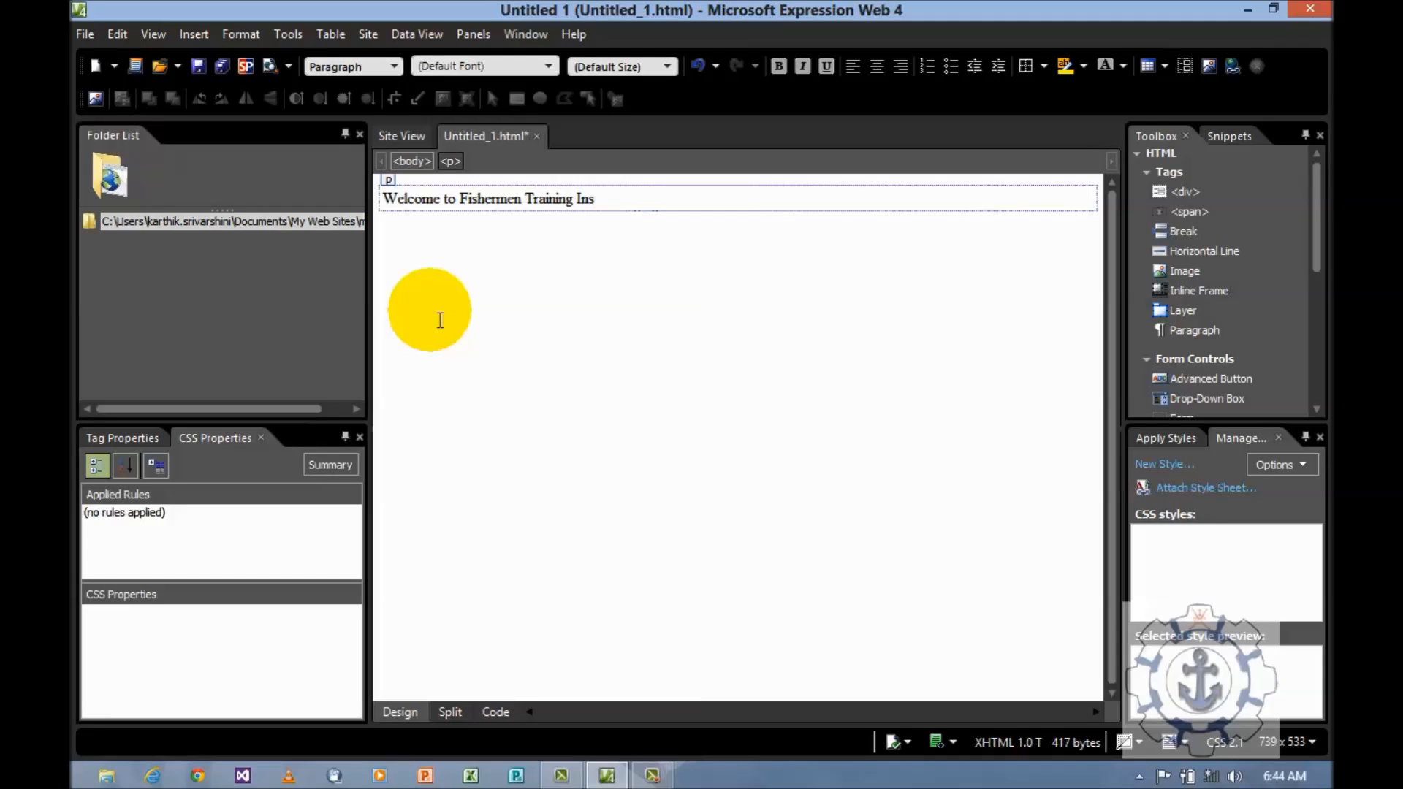
{"action": "type", "text": "titute"}
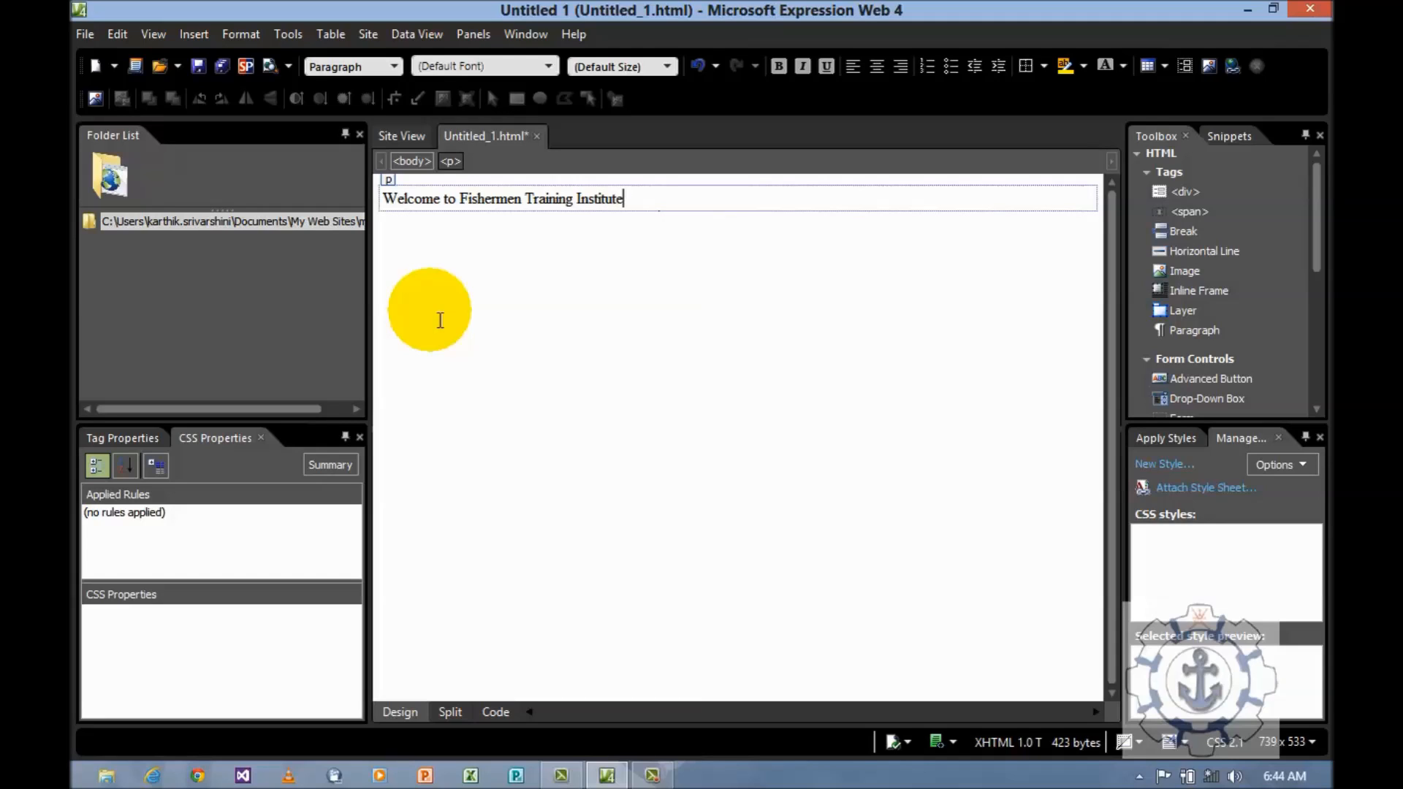
{"action": "type", "text": "- Salalah"}
{"action": "type", "text": "O"}
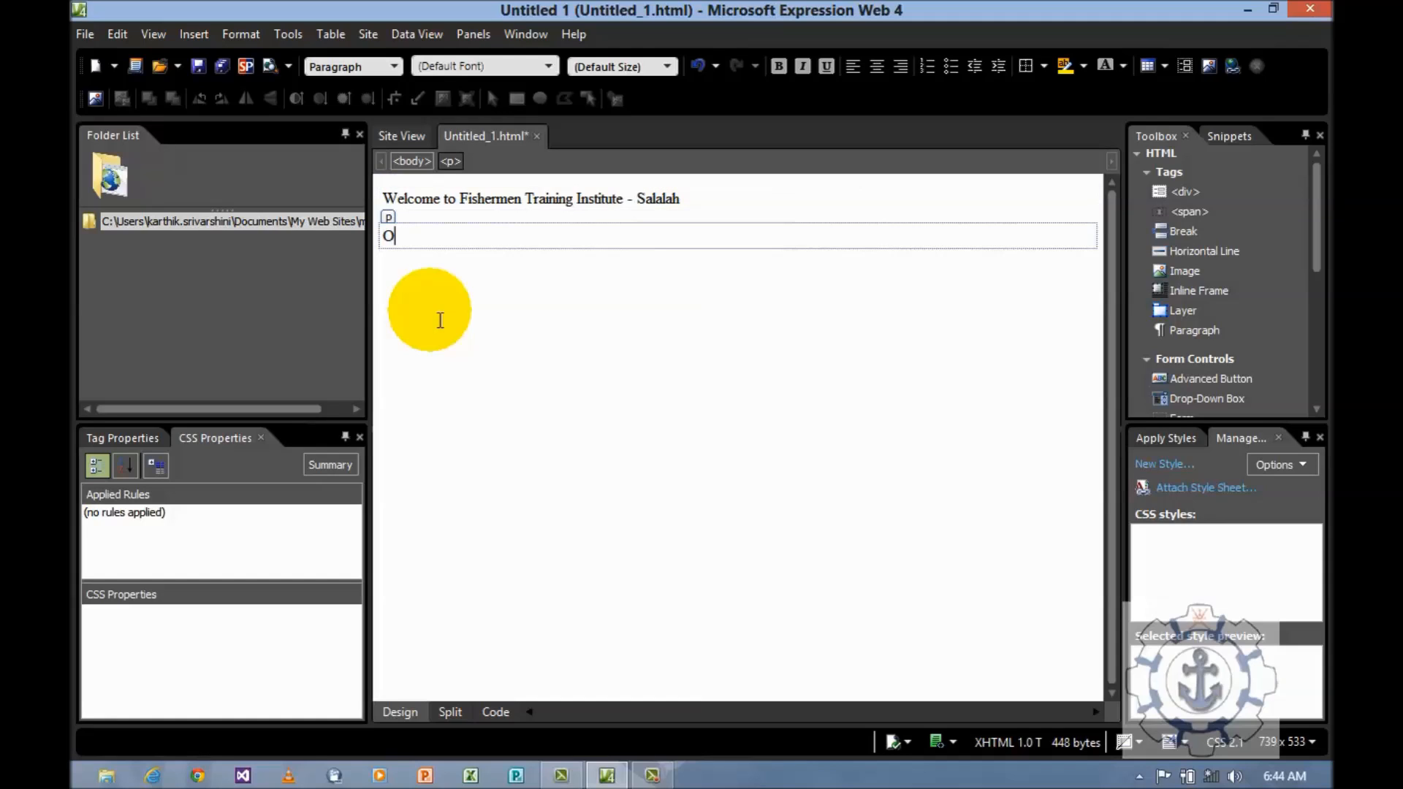
{"action": "type", "text": "man"}
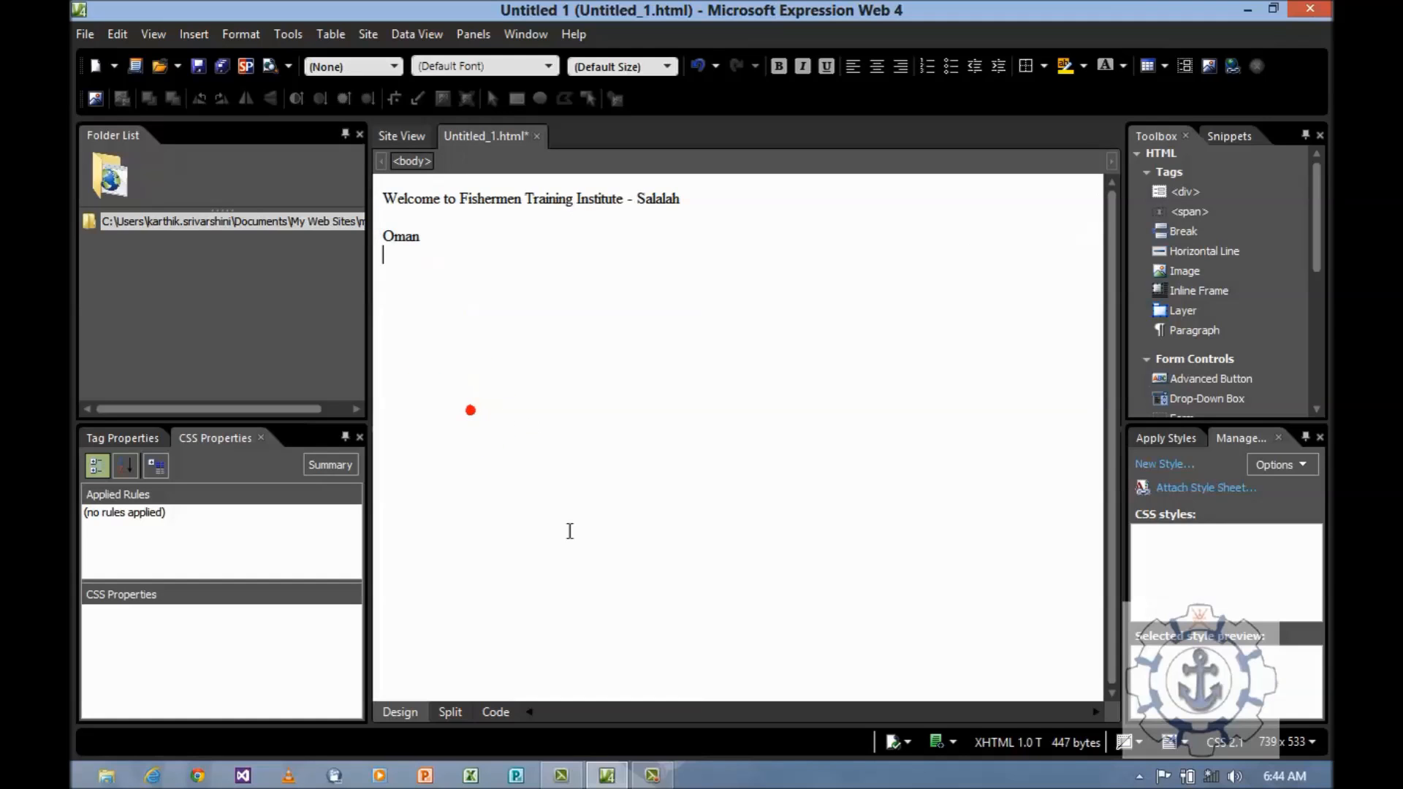
{"action": "left_click", "coordinate": [495, 712]}
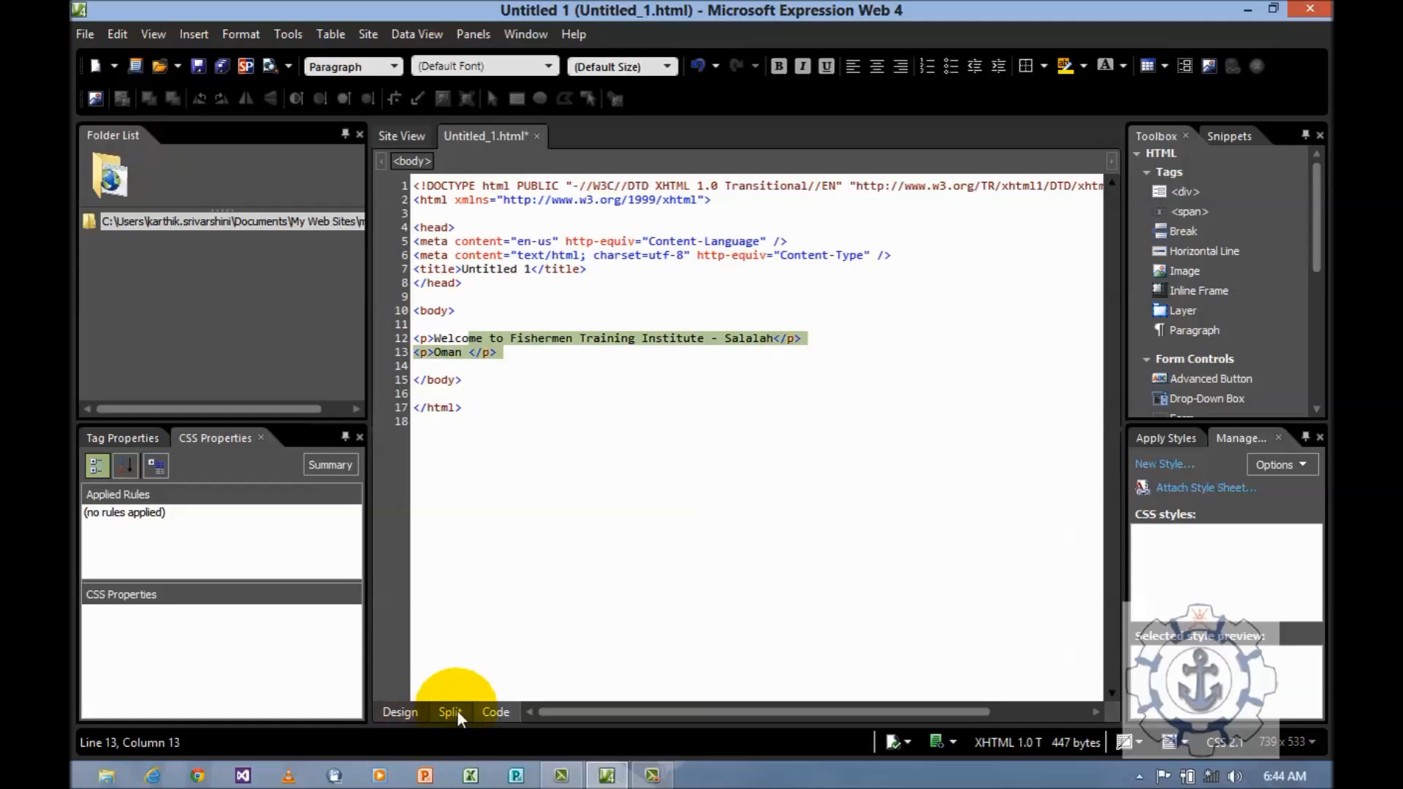
- Switch the editor to Split view and click into the code pane
{"action": "left_click", "coordinate": [450, 712]}
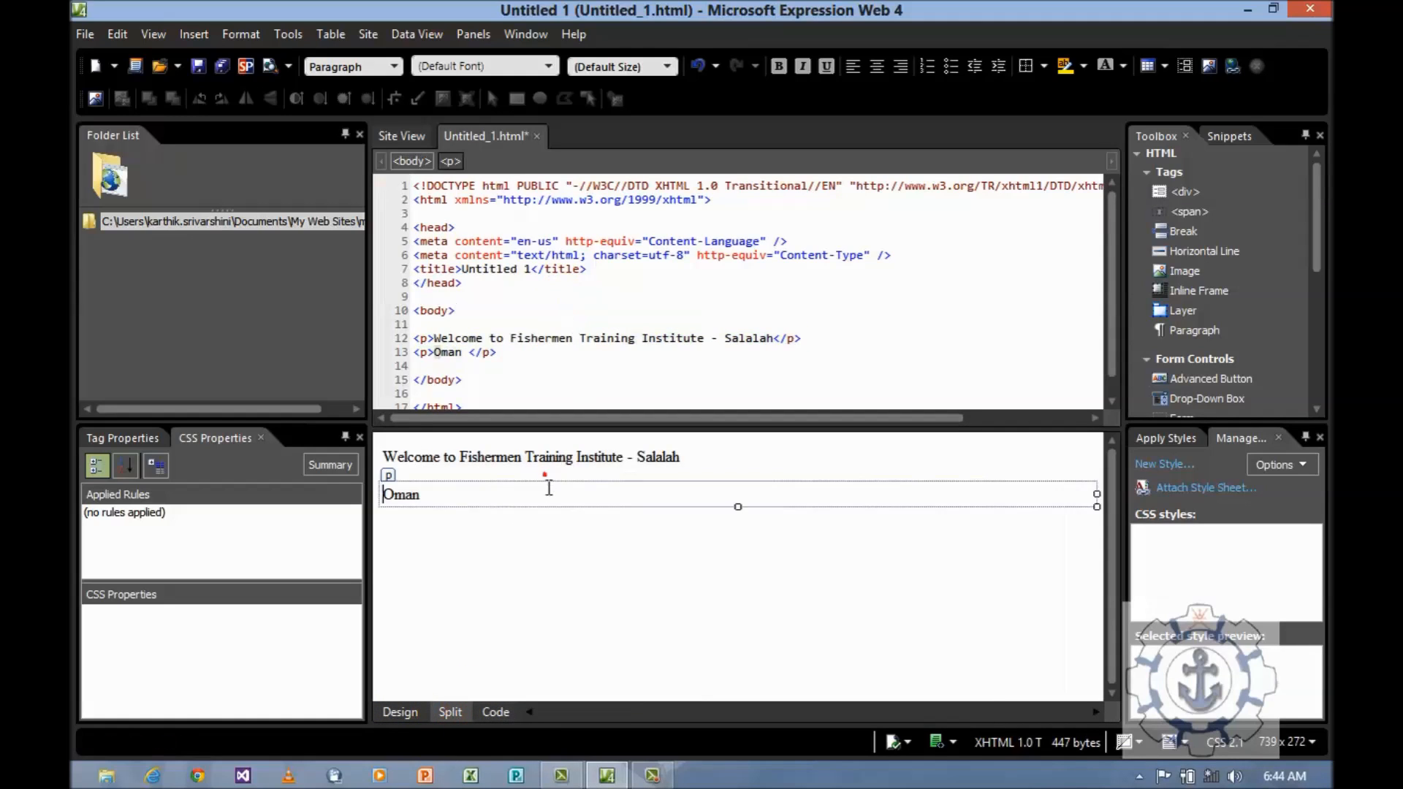
{"action": "left_click", "coordinate": [507, 457]}
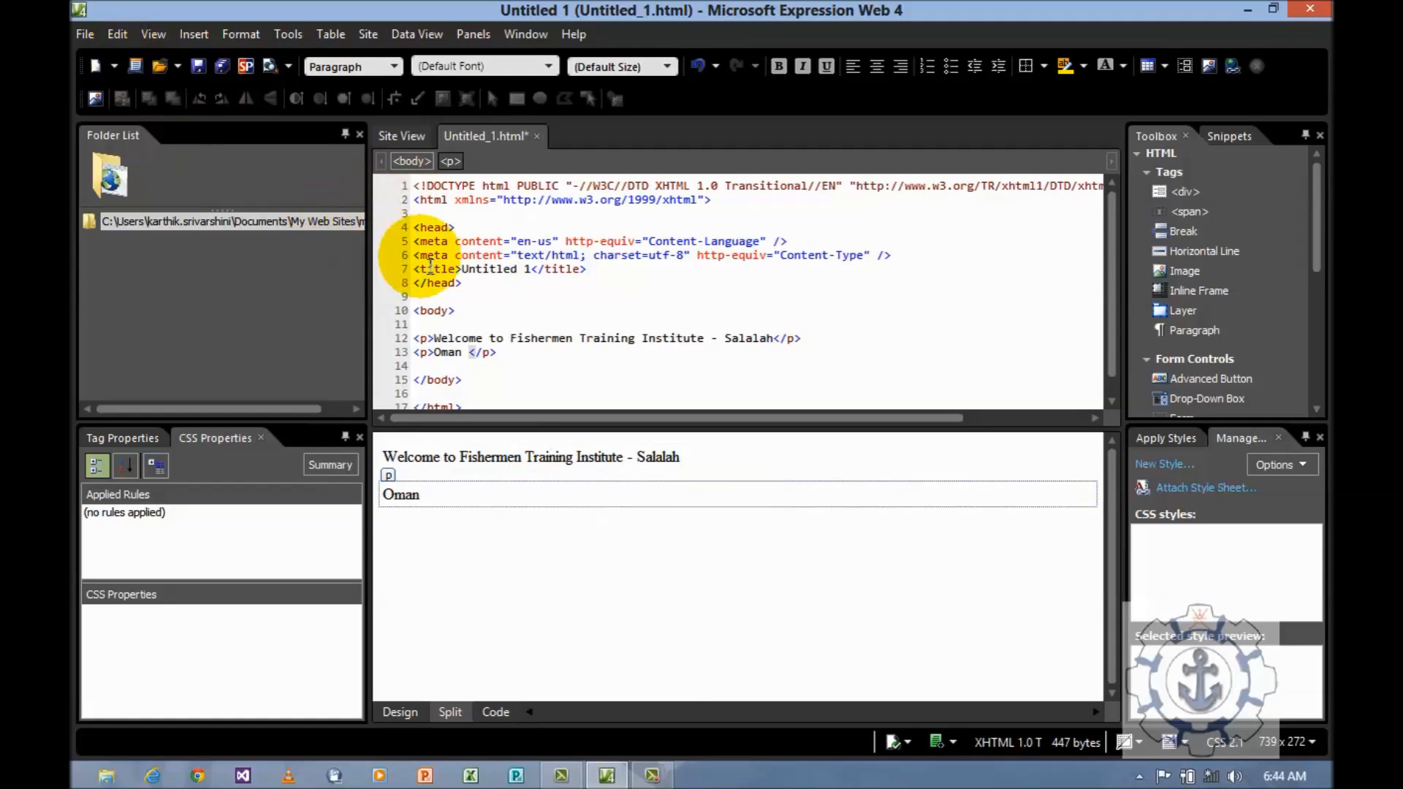
{"action": "mouse_move", "coordinate": [198, 67]}
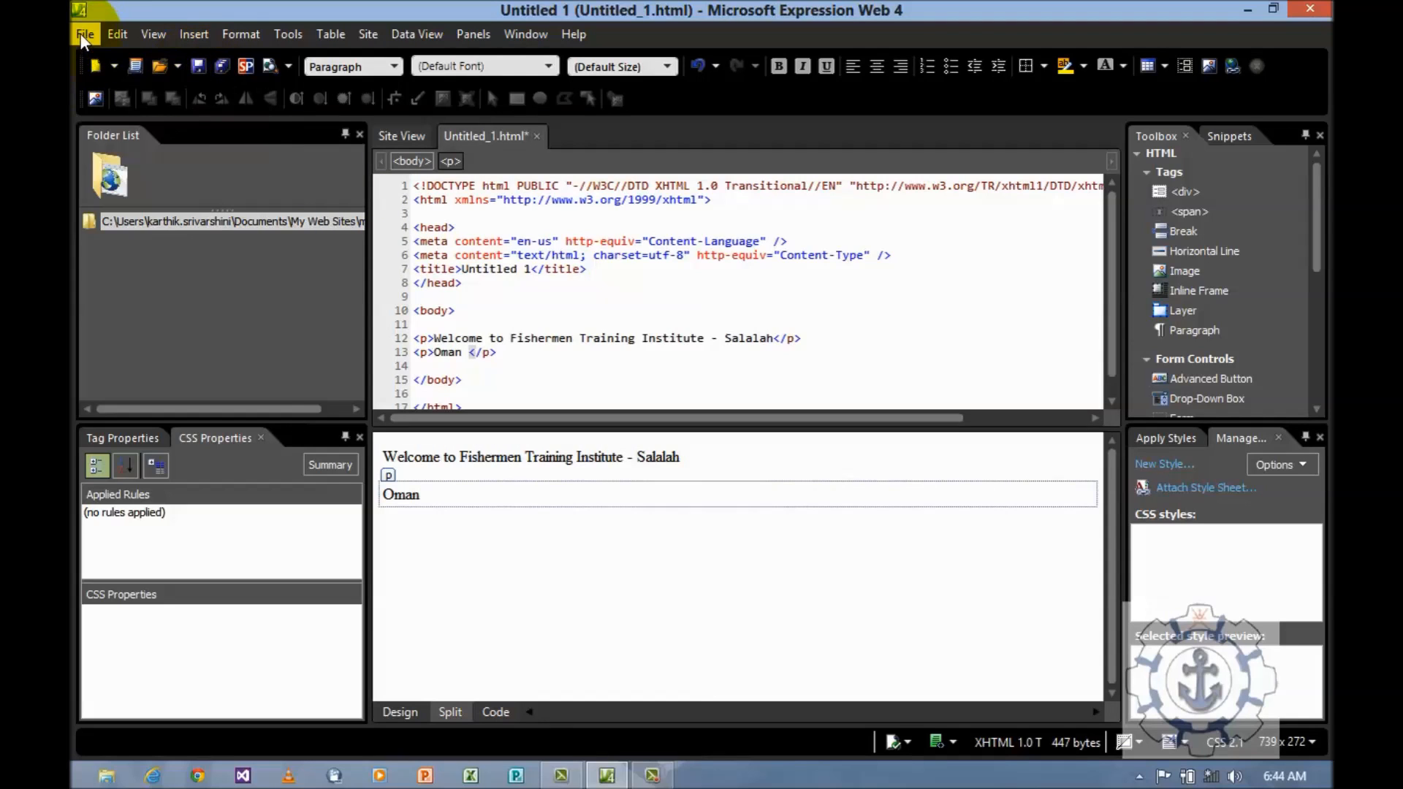
- Save the page as main.html in the mysite5 site
{"action": "left_click", "coordinate": [84, 33]}
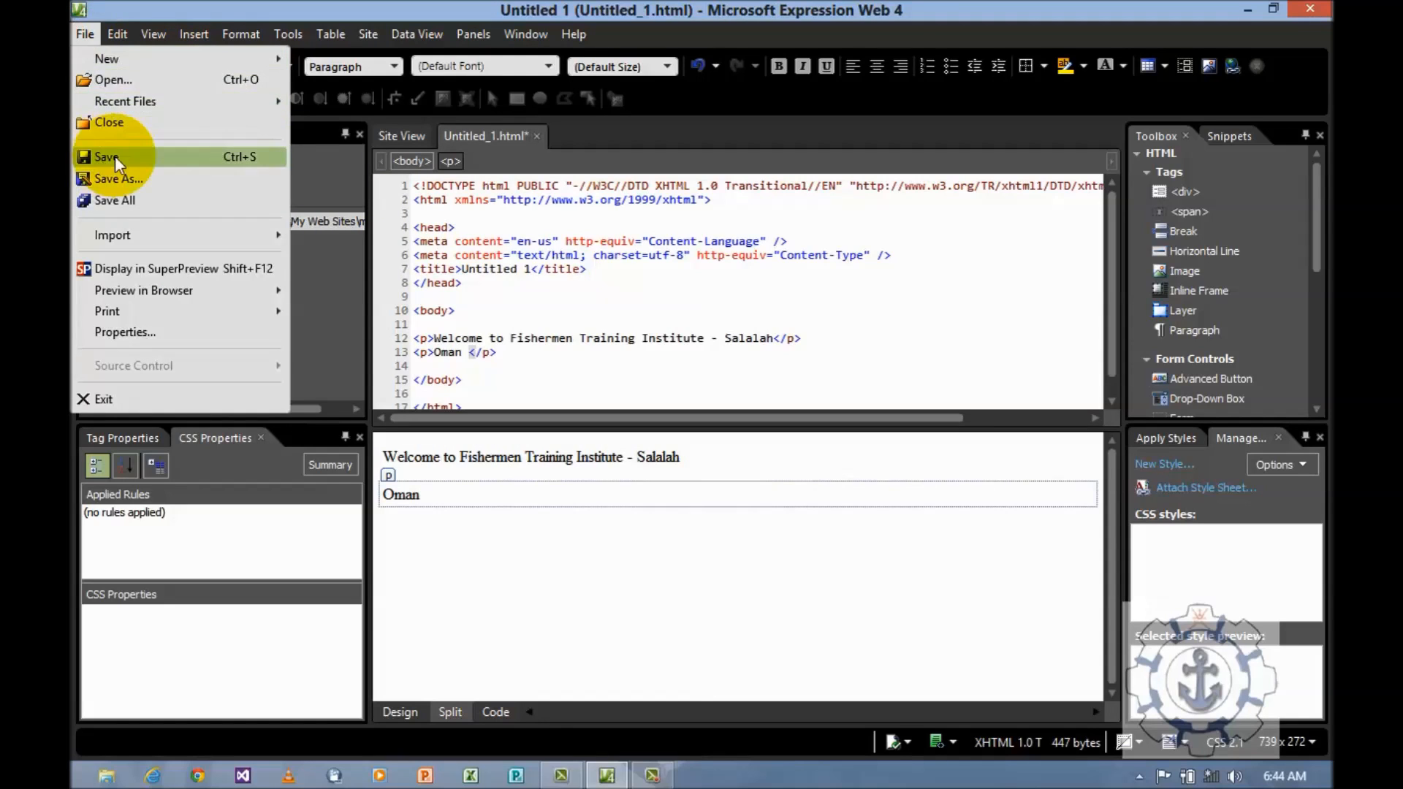
{"action": "left_click", "coordinate": [106, 157]}
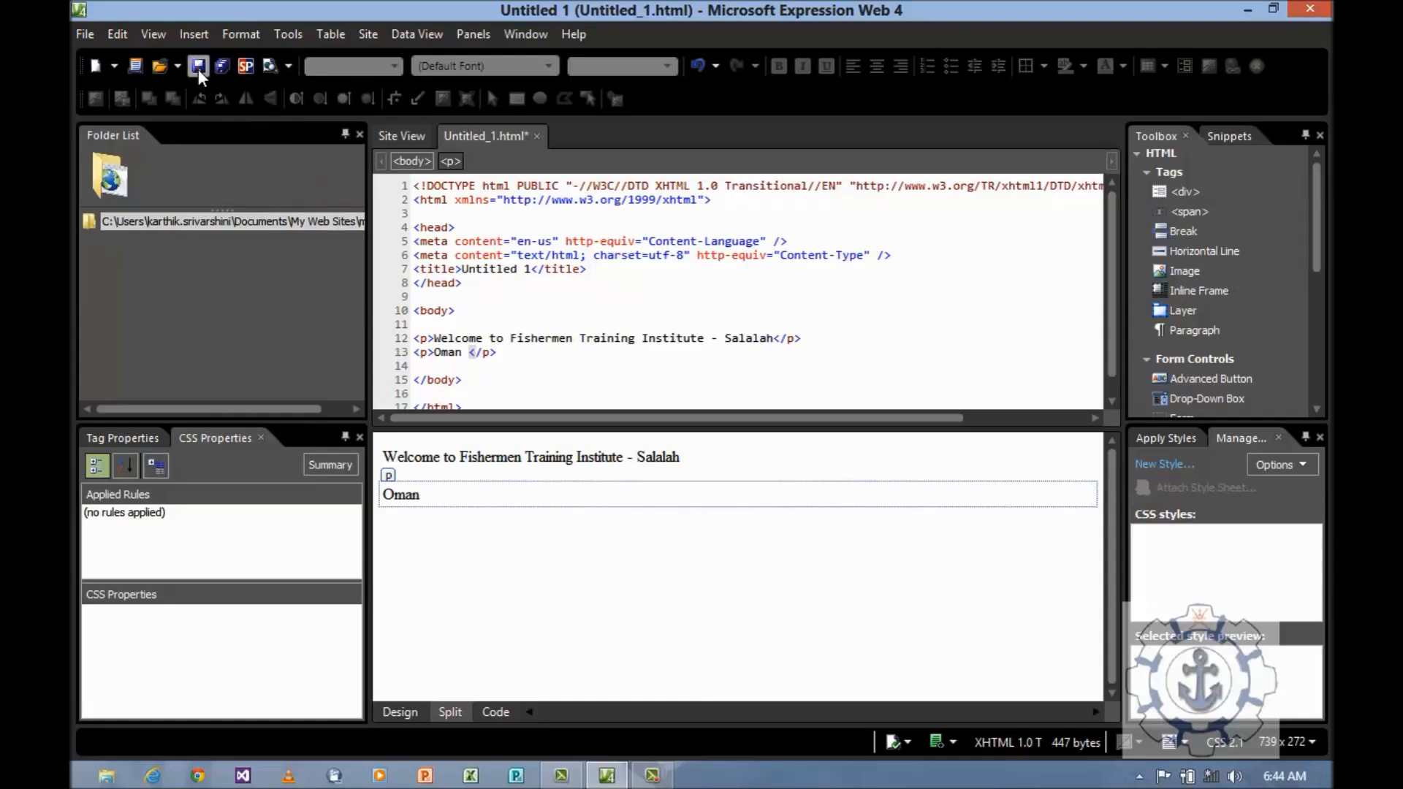
{"action": "left_click", "coordinate": [199, 66]}
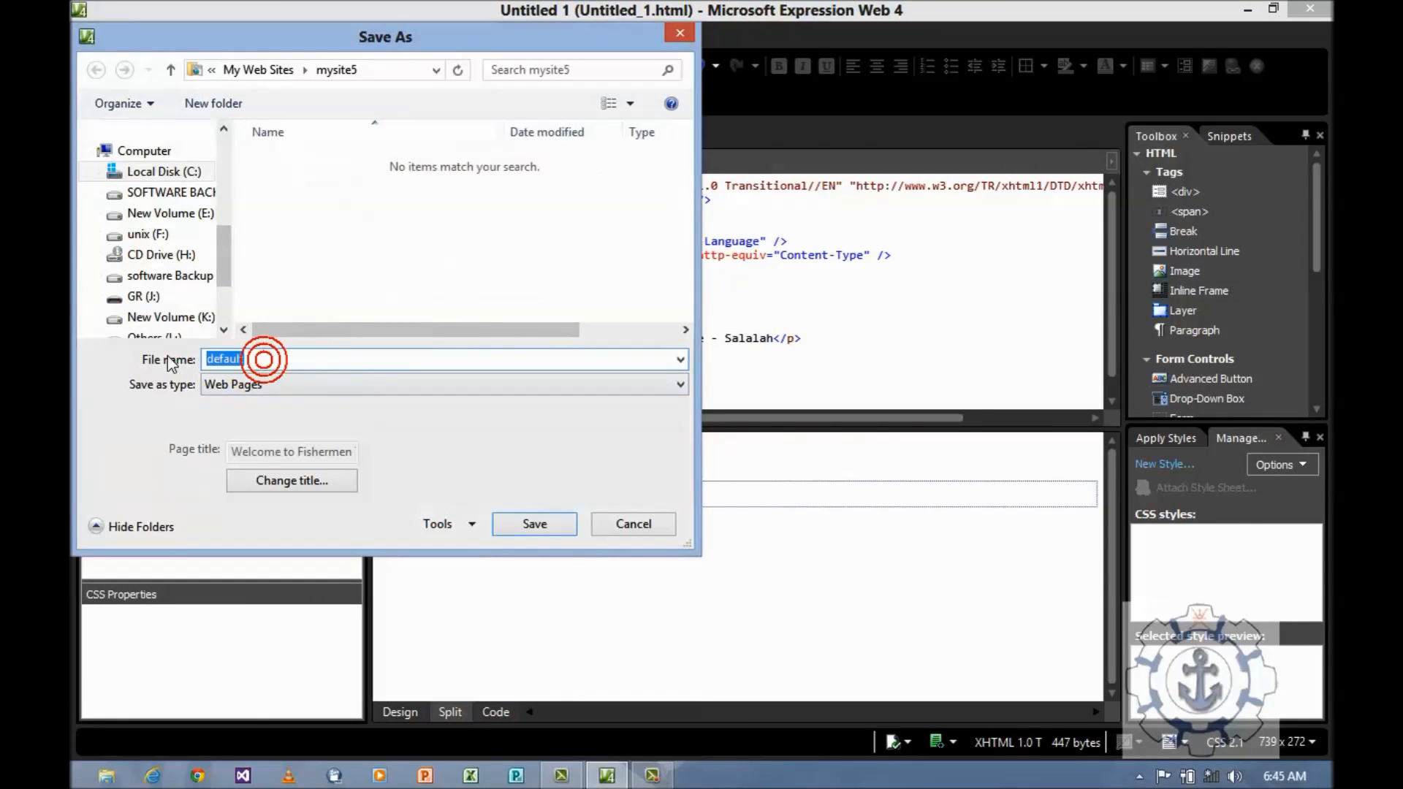
{"action": "type", "text": "main"}
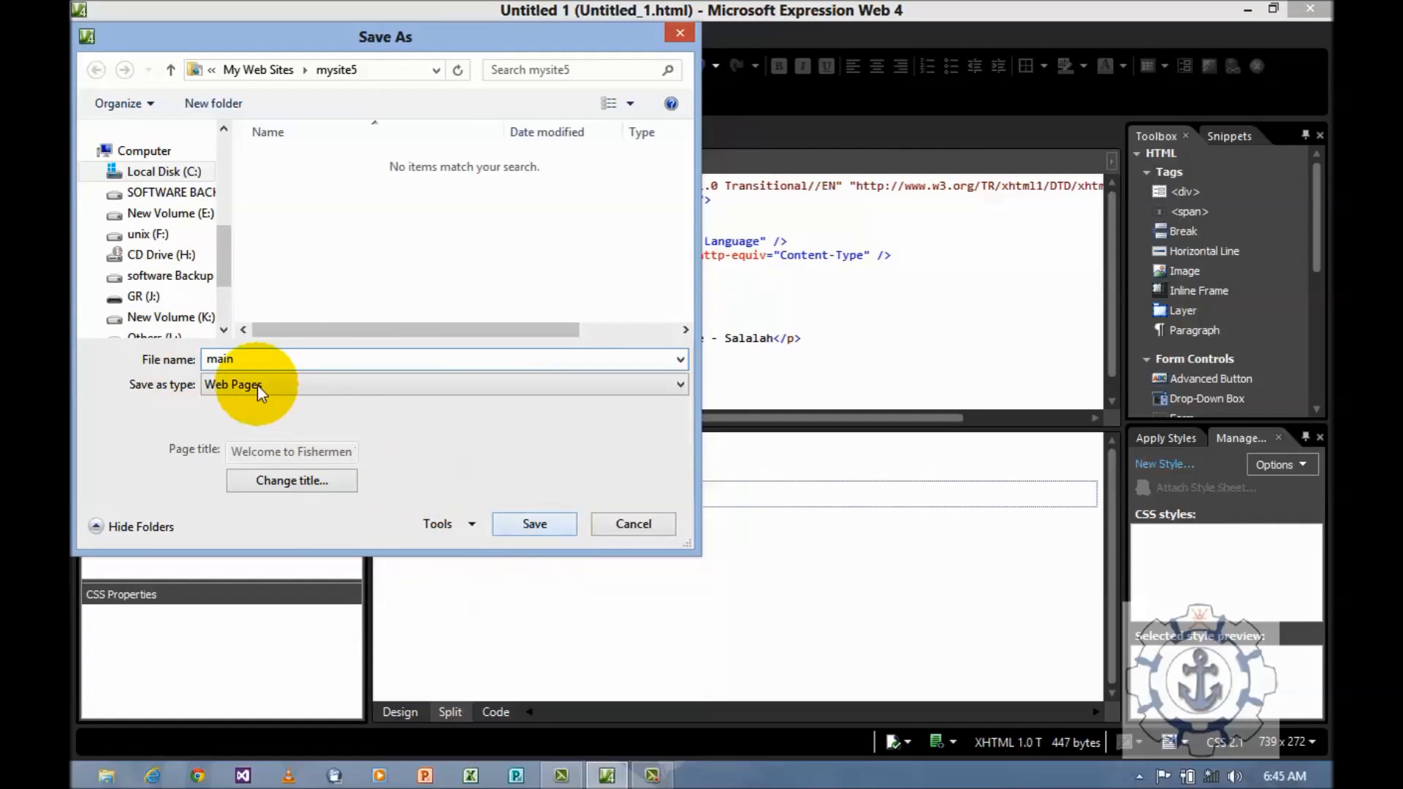
{"action": "left_click", "coordinate": [535, 525]}
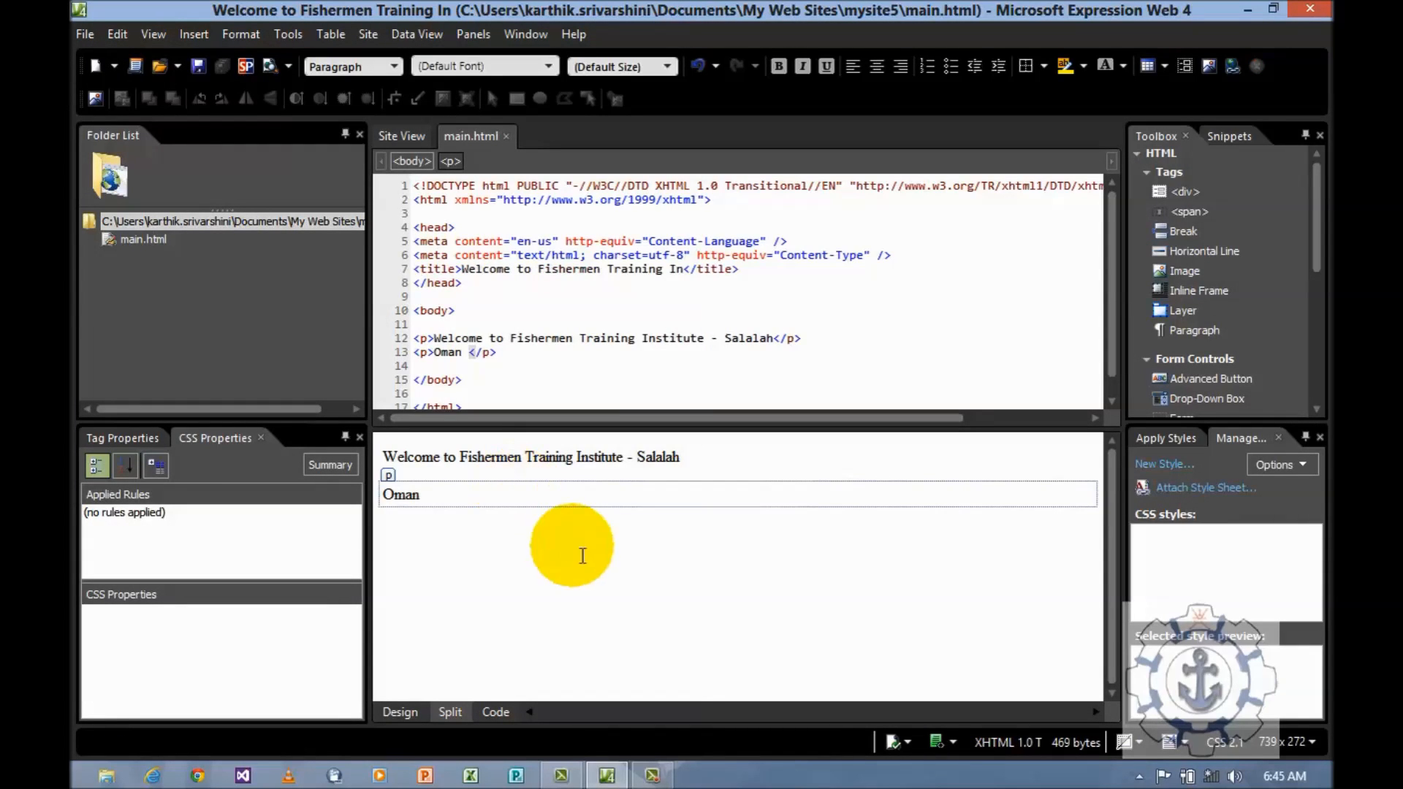
- Show the File > Preview in Browser list of available browsers for main.html
{"action": "left_click", "coordinate": [422, 495]}
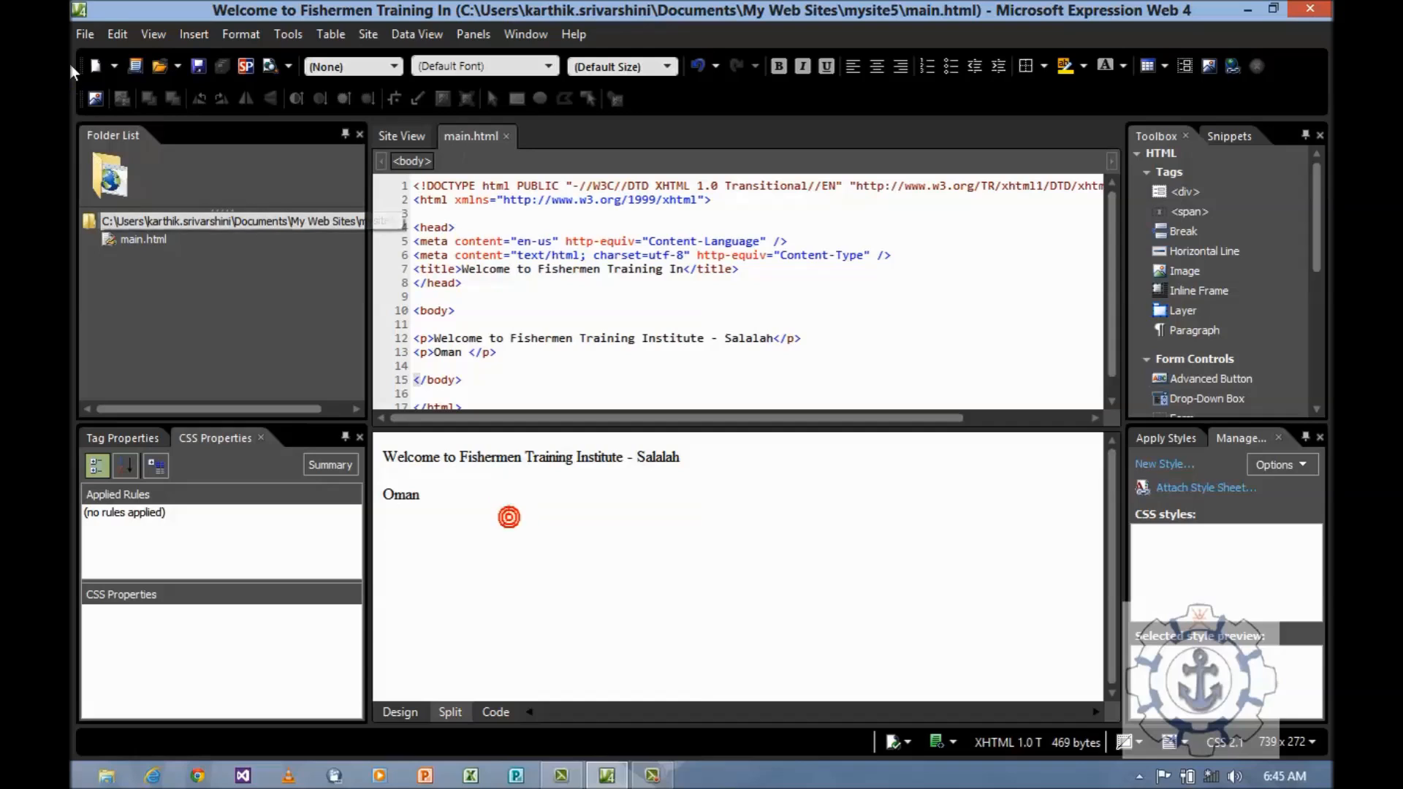
{"action": "left_click", "coordinate": [85, 34]}
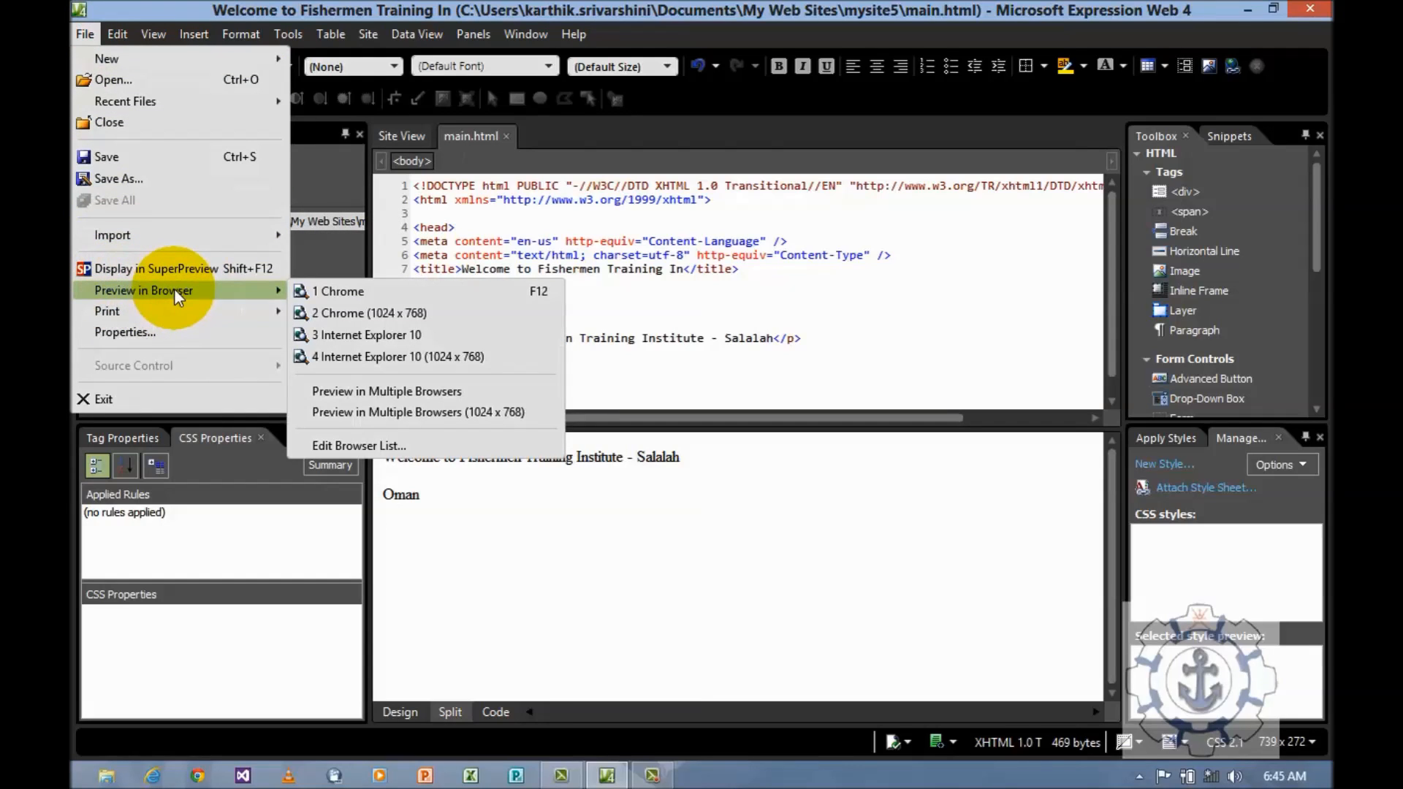
{"action": "mouse_move", "coordinate": [337, 292]}
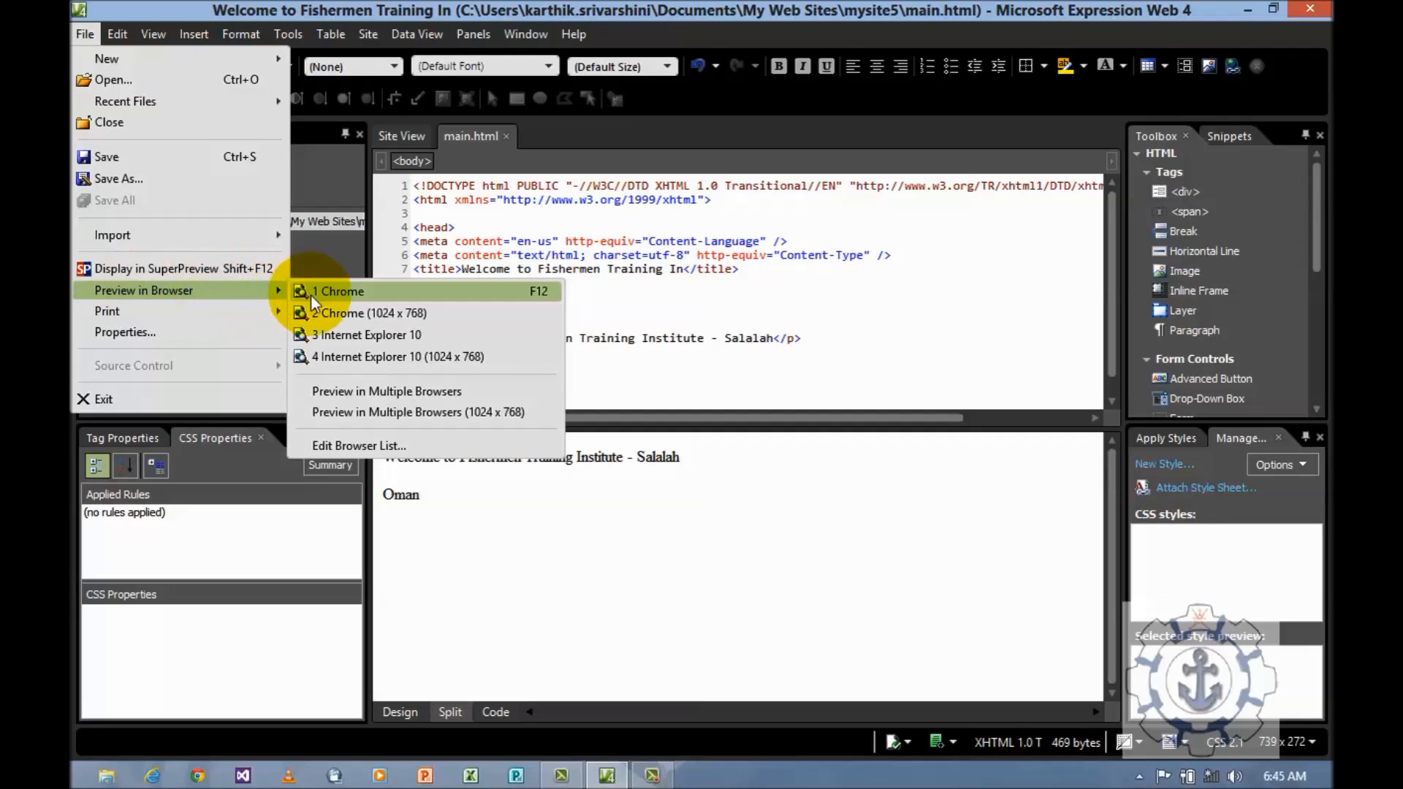
{"action": "mouse_move", "coordinate": [343, 331]}
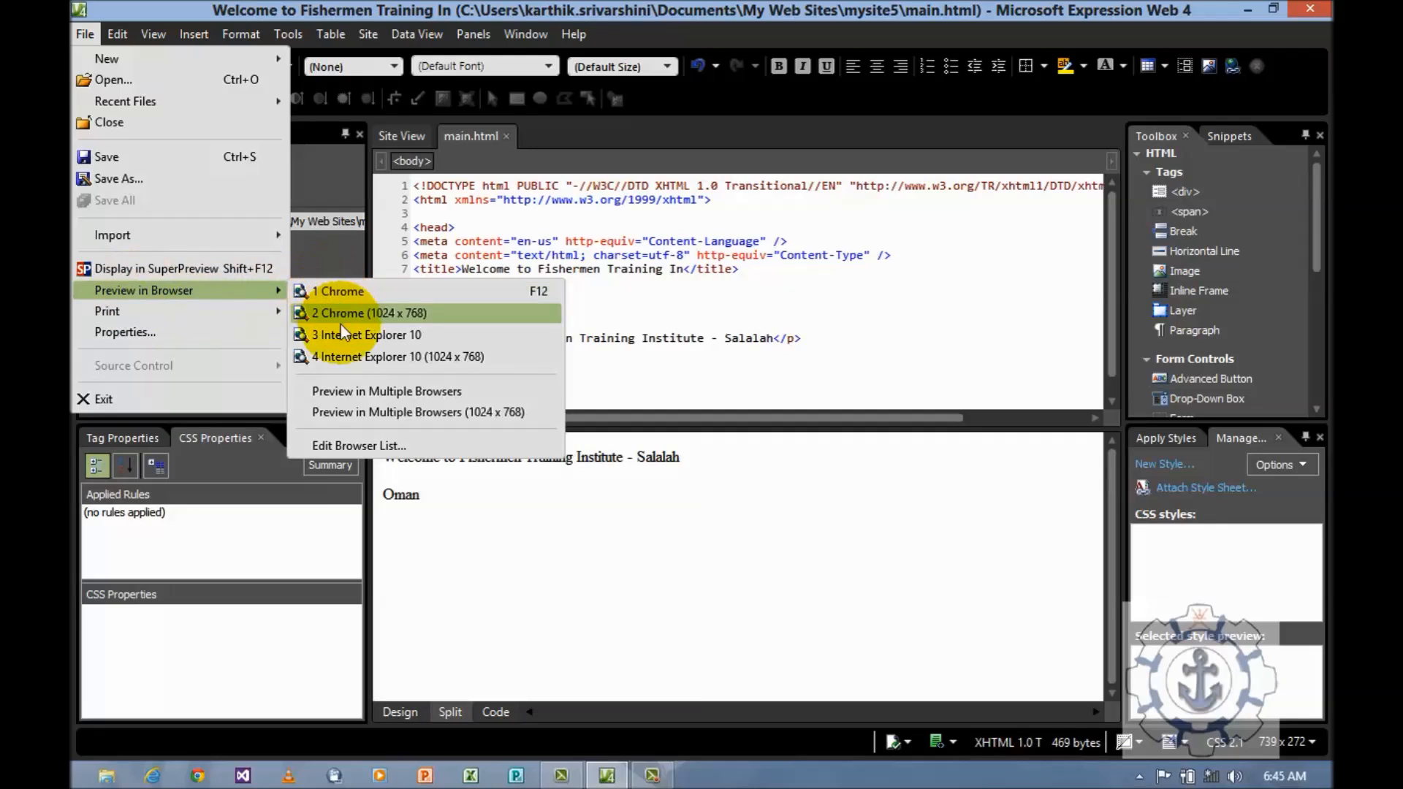
{"action": "mouse_move", "coordinate": [351, 292]}
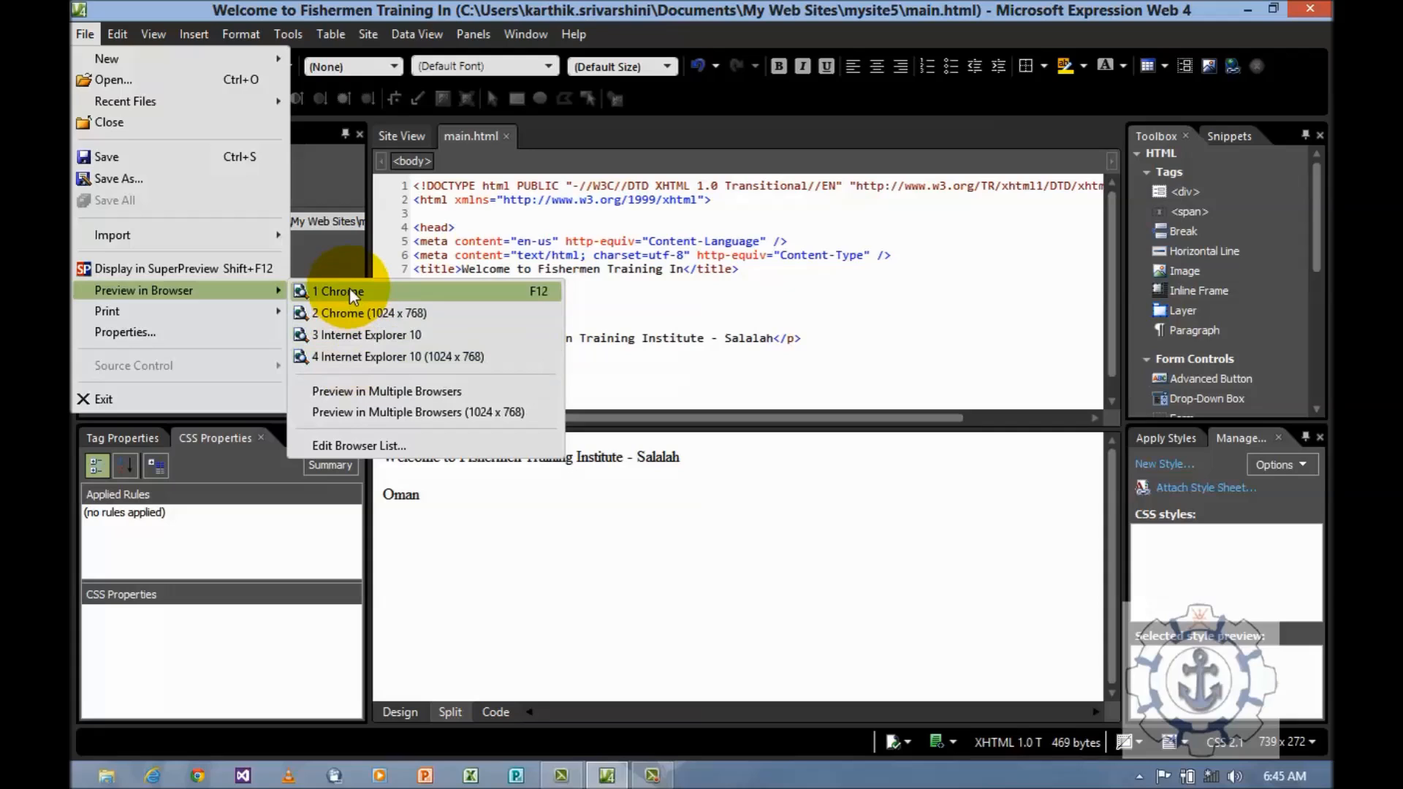
{"action": "mouse_move", "coordinate": [355, 315]}
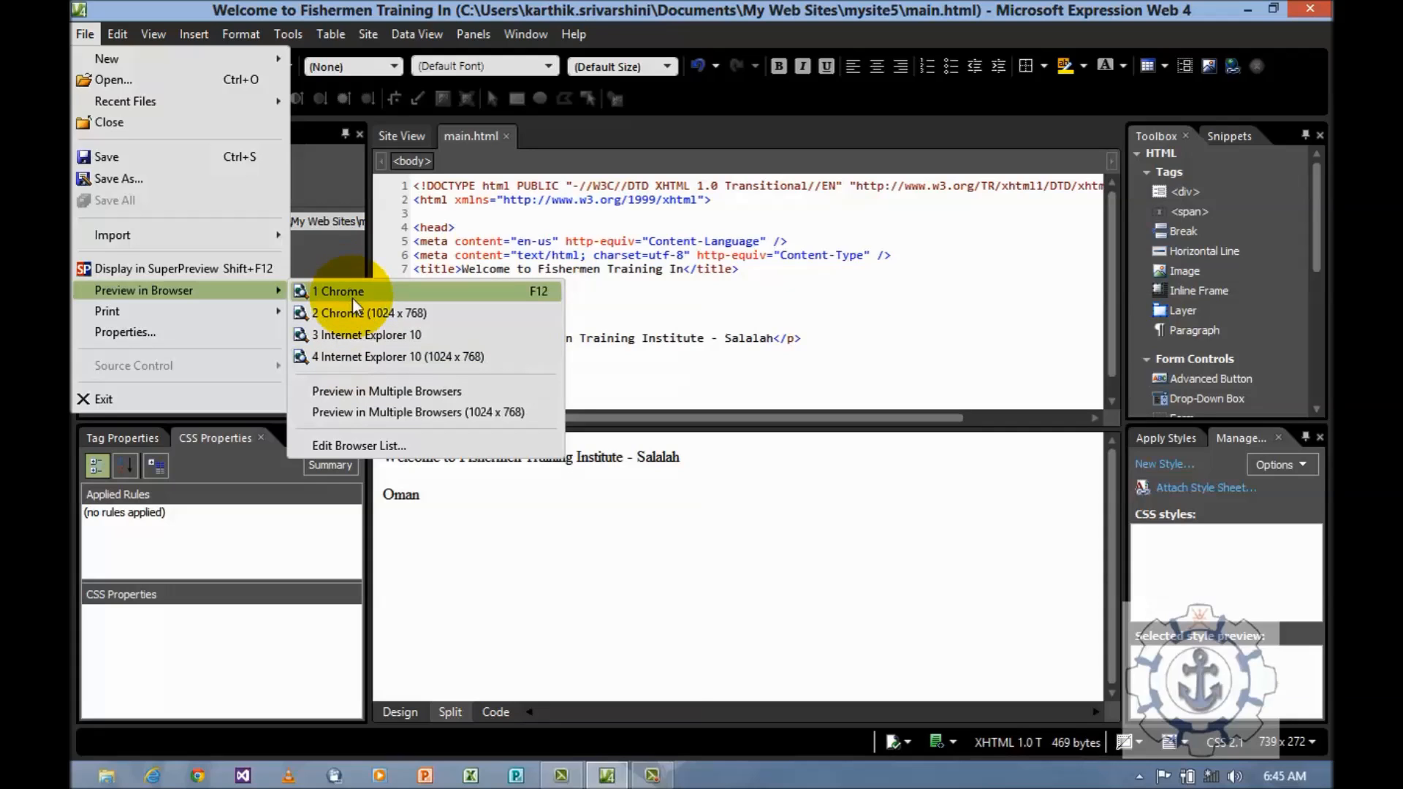